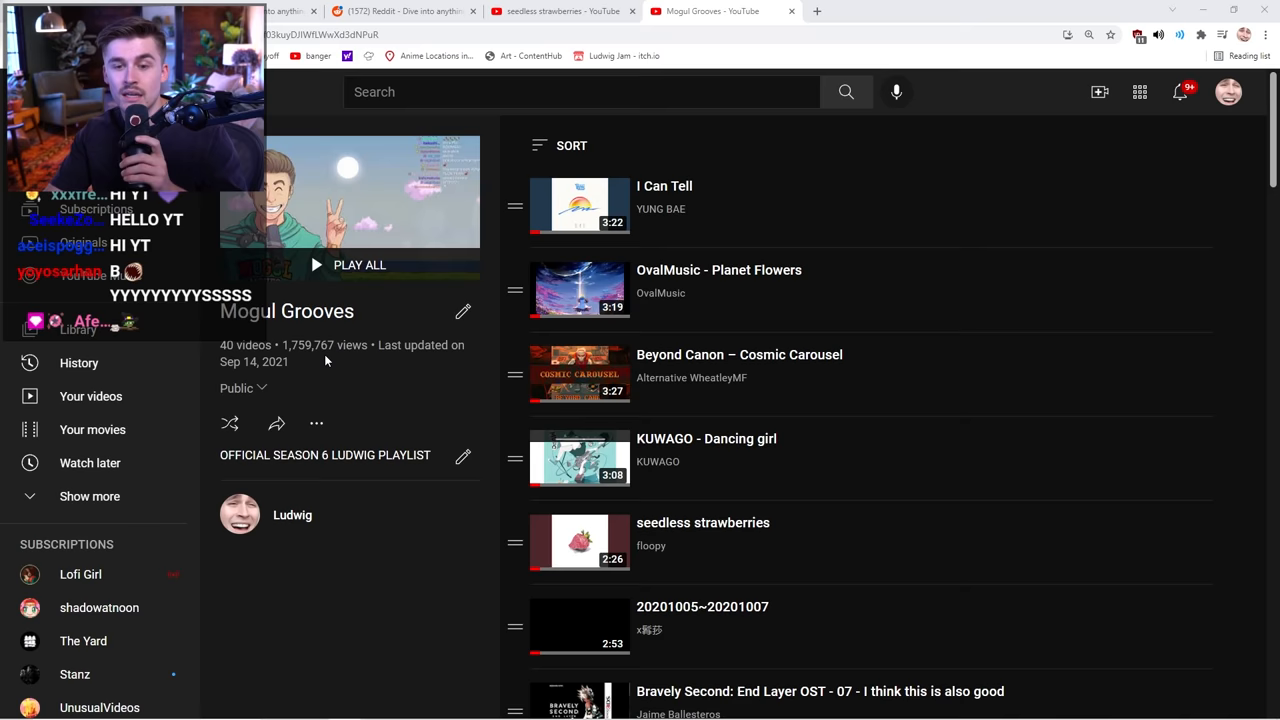
Leave Electro Bop, type 'SONIC MANIA', and end on hyleo's 'Smash' video.
scroll(down, 3)
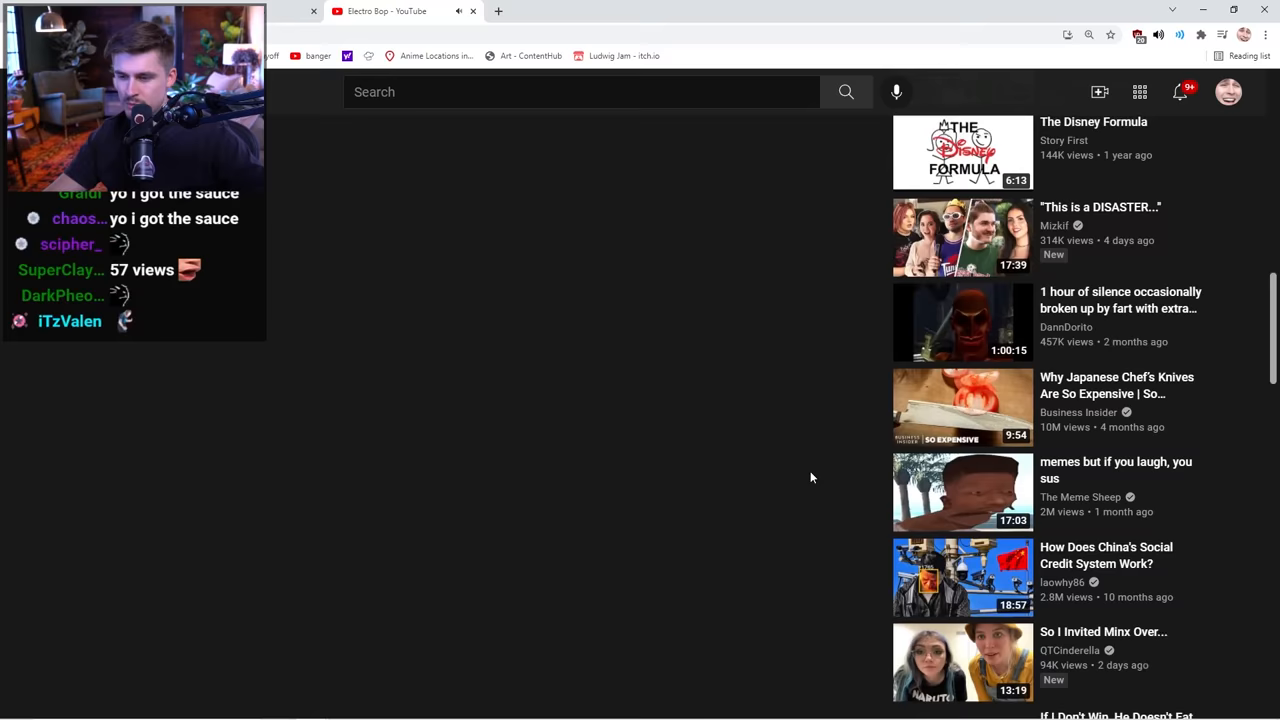
text(SONIC MANIA)
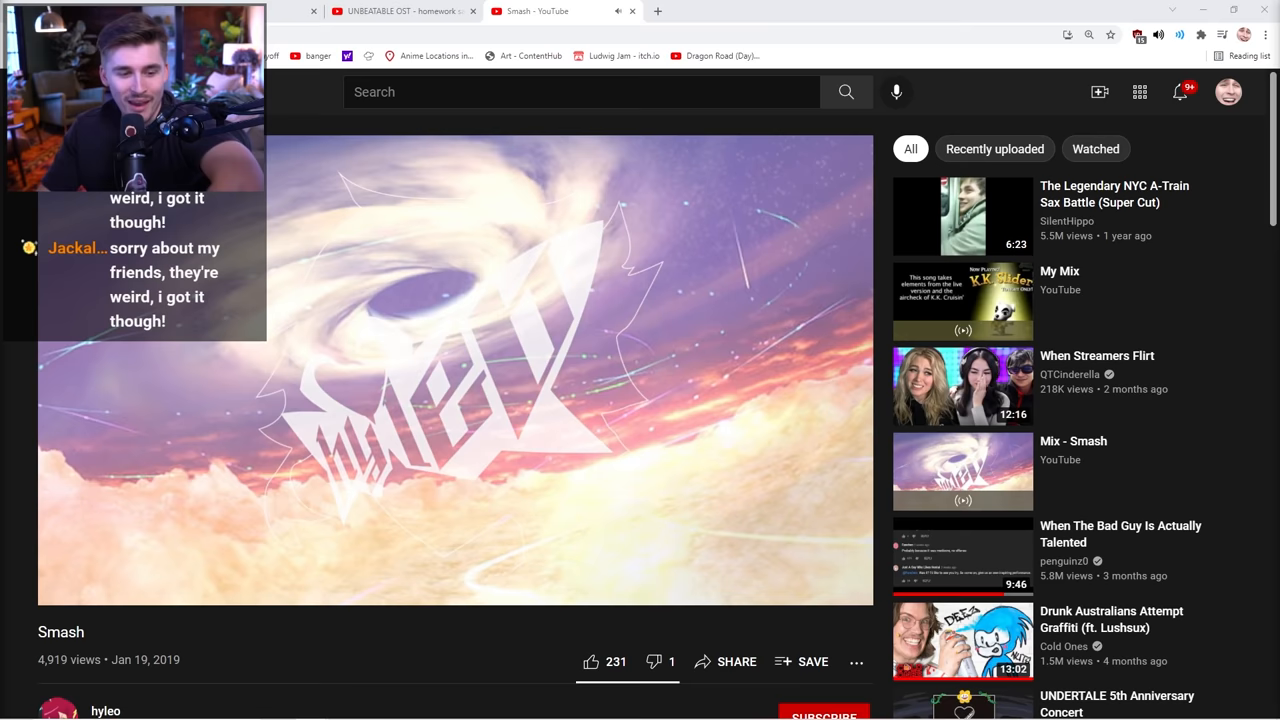
Open the suggested 'pride - Zarma' video and view the 85.8% yes add-song poll.
click(801, 662)
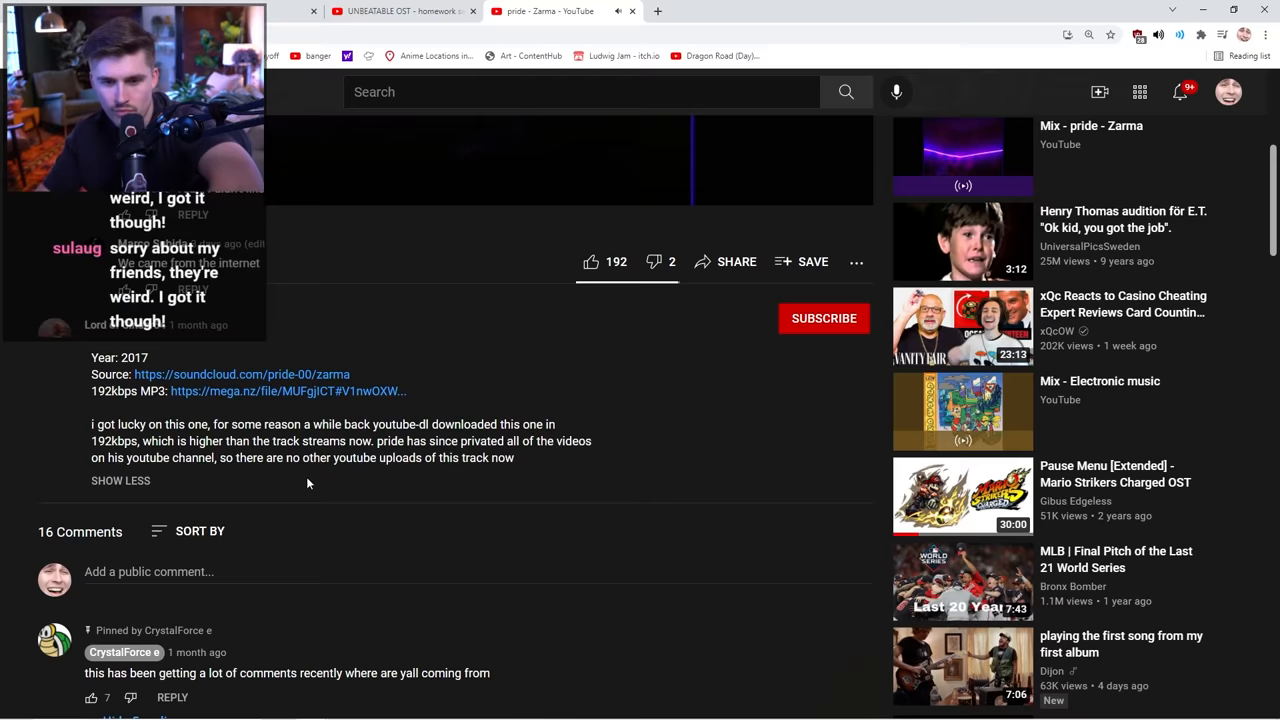
scroll(up, 3)
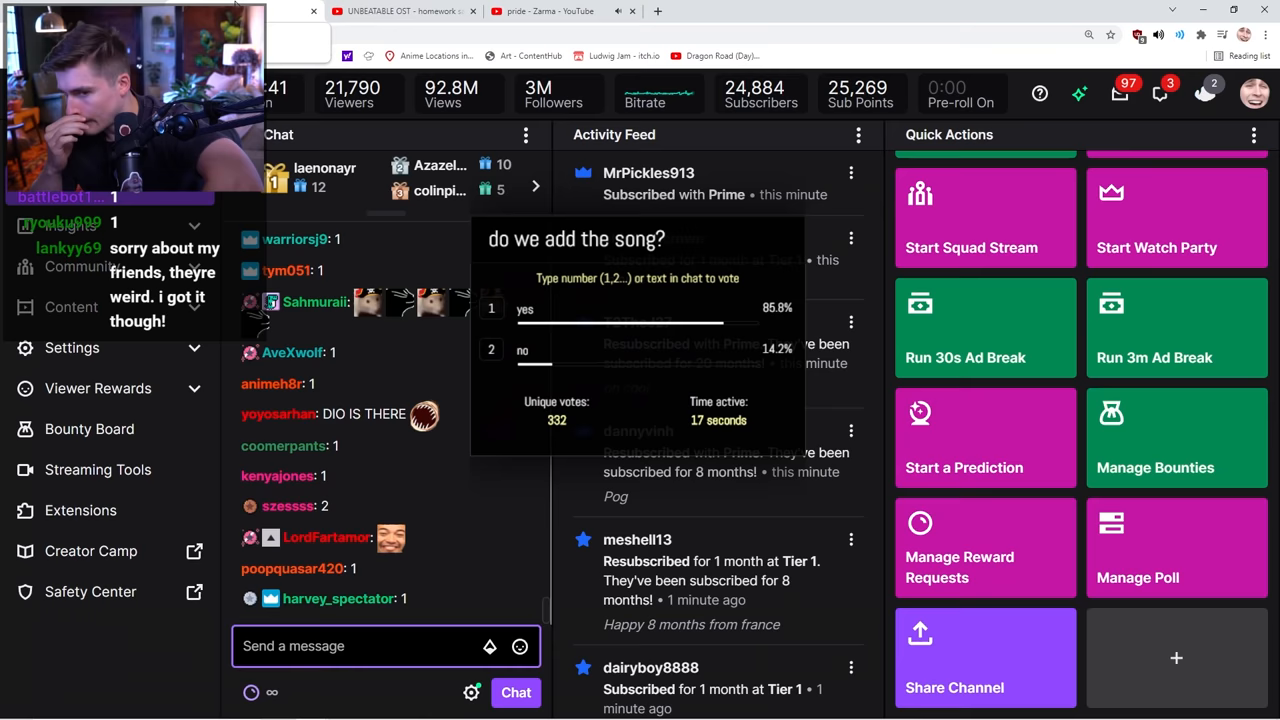
Play 'Artisan - Plexus', then bring up 'Jun Miyake - 34 West 10th Street'.
click(545, 13)
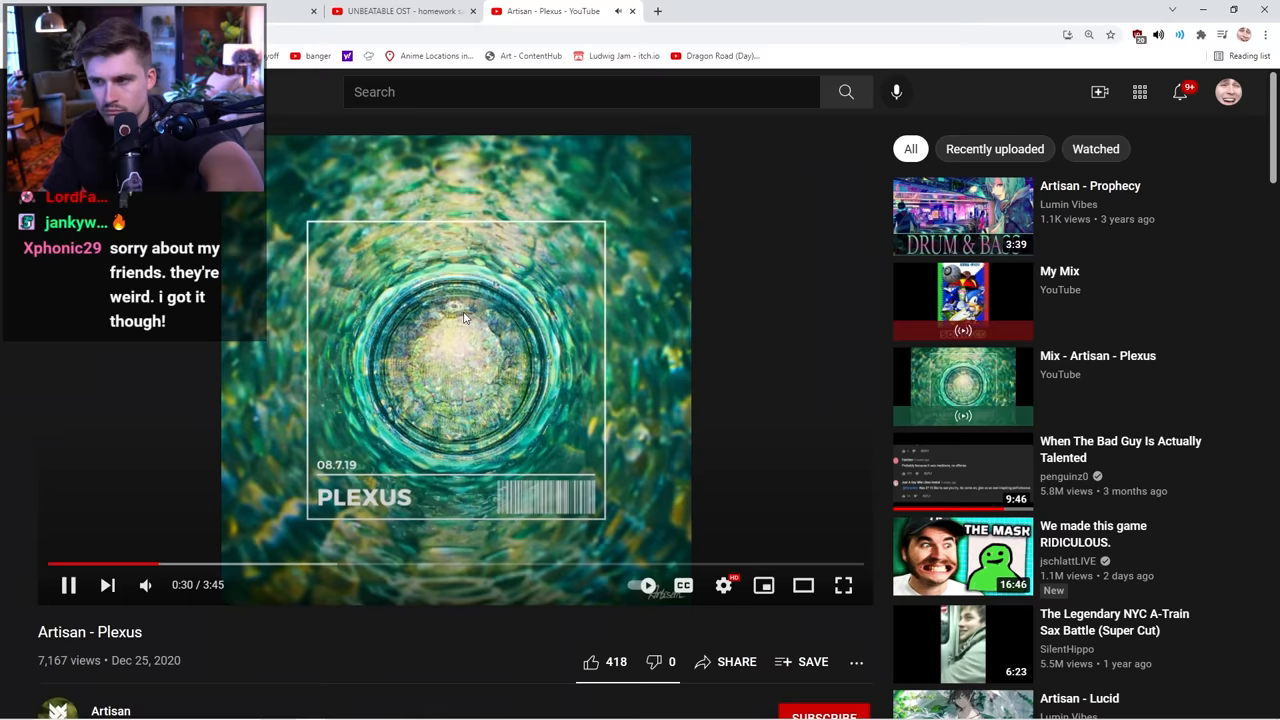
click(410, 20)
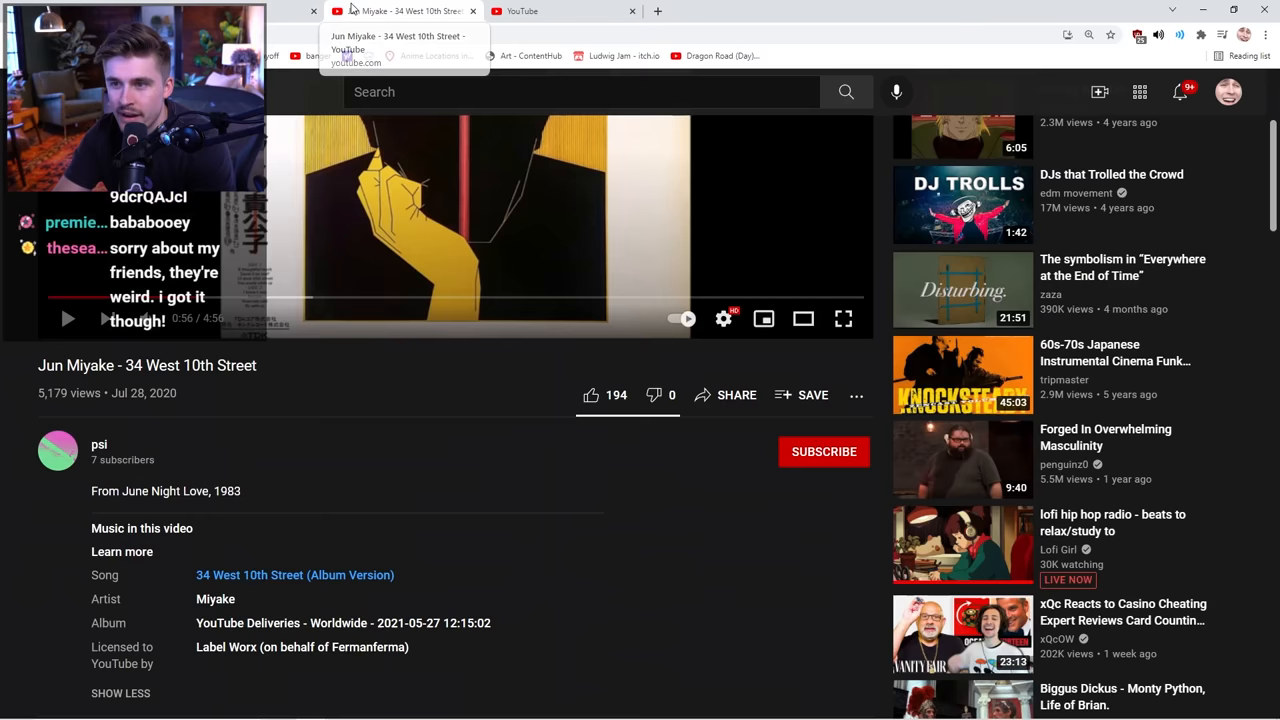
Show the Stream Manager chat with viewers' posted YouTube song links.
click(555, 11)
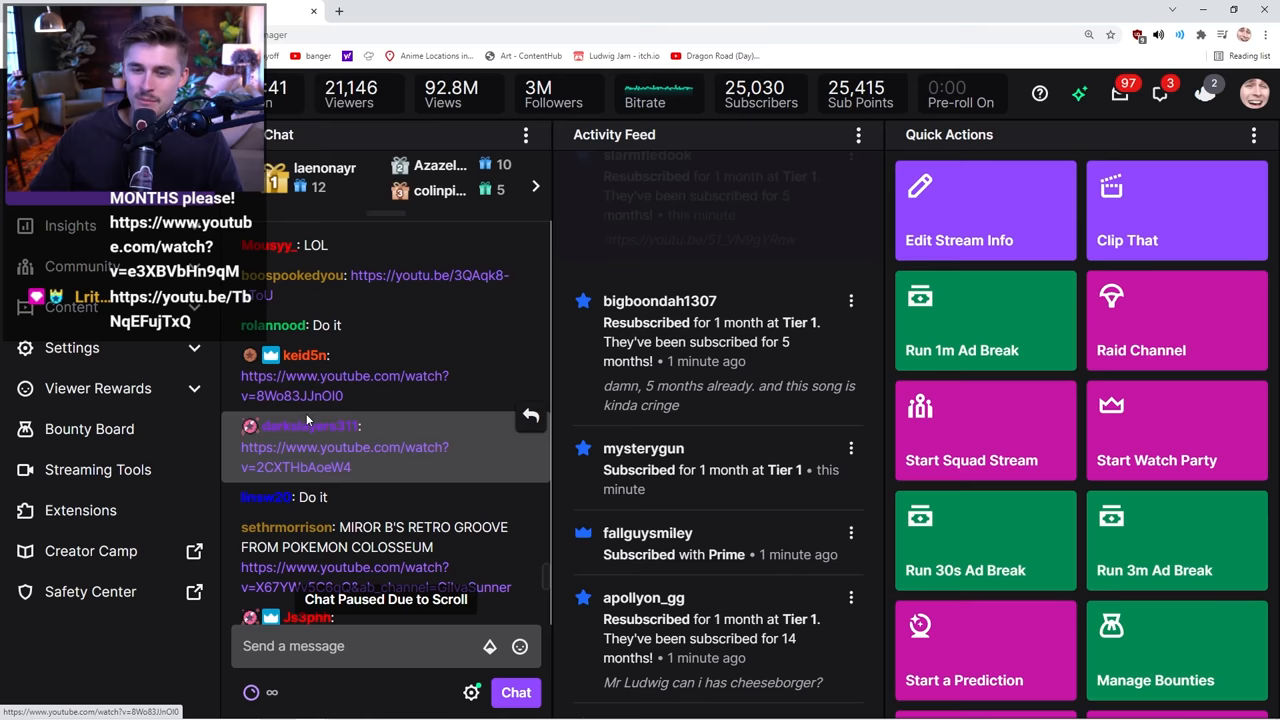
Open chat-suggested songs, ending on 'Palmtree Panic - Sonic the Hedgehog CD [OST]'.
click(400, 11)
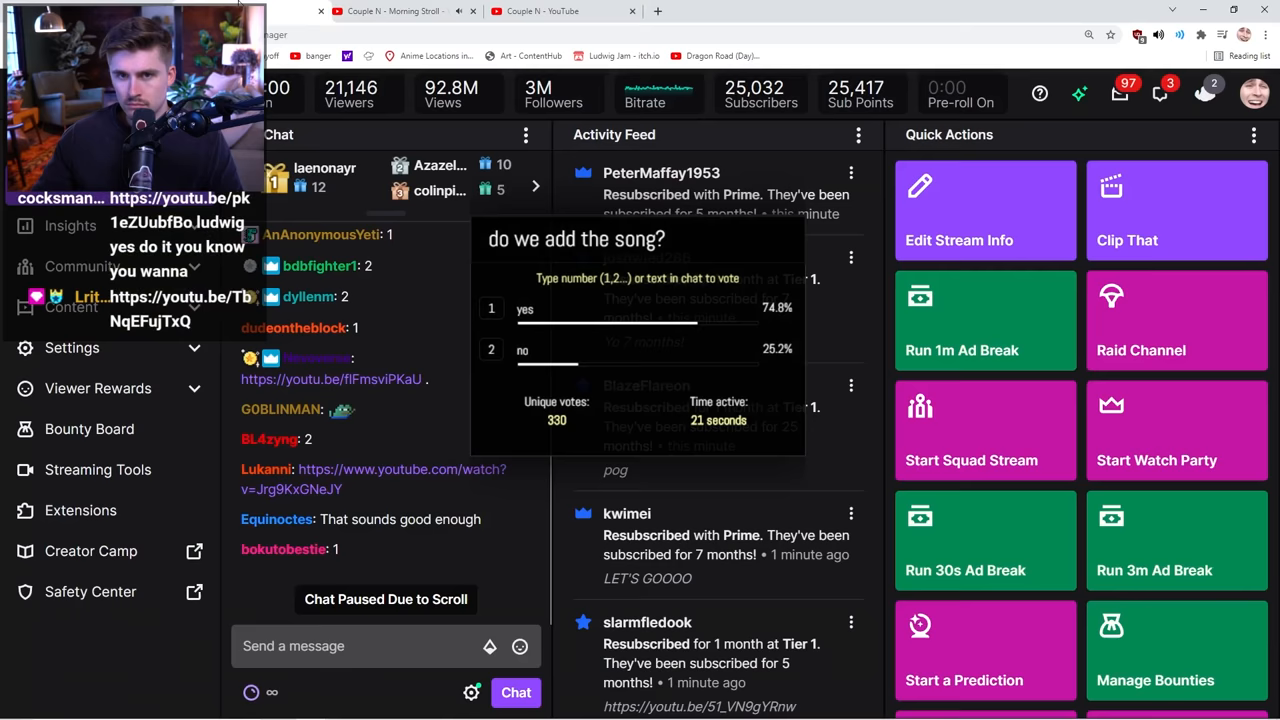
click(390, 11)
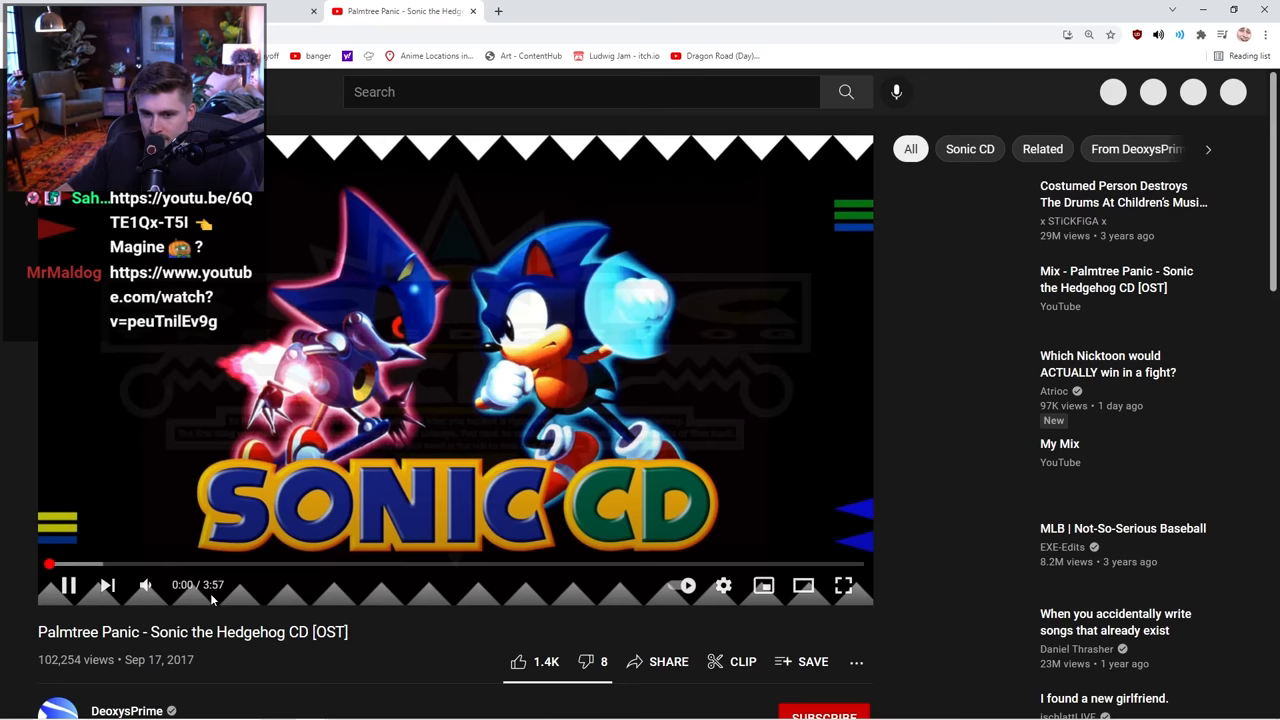
scroll(down, 3)
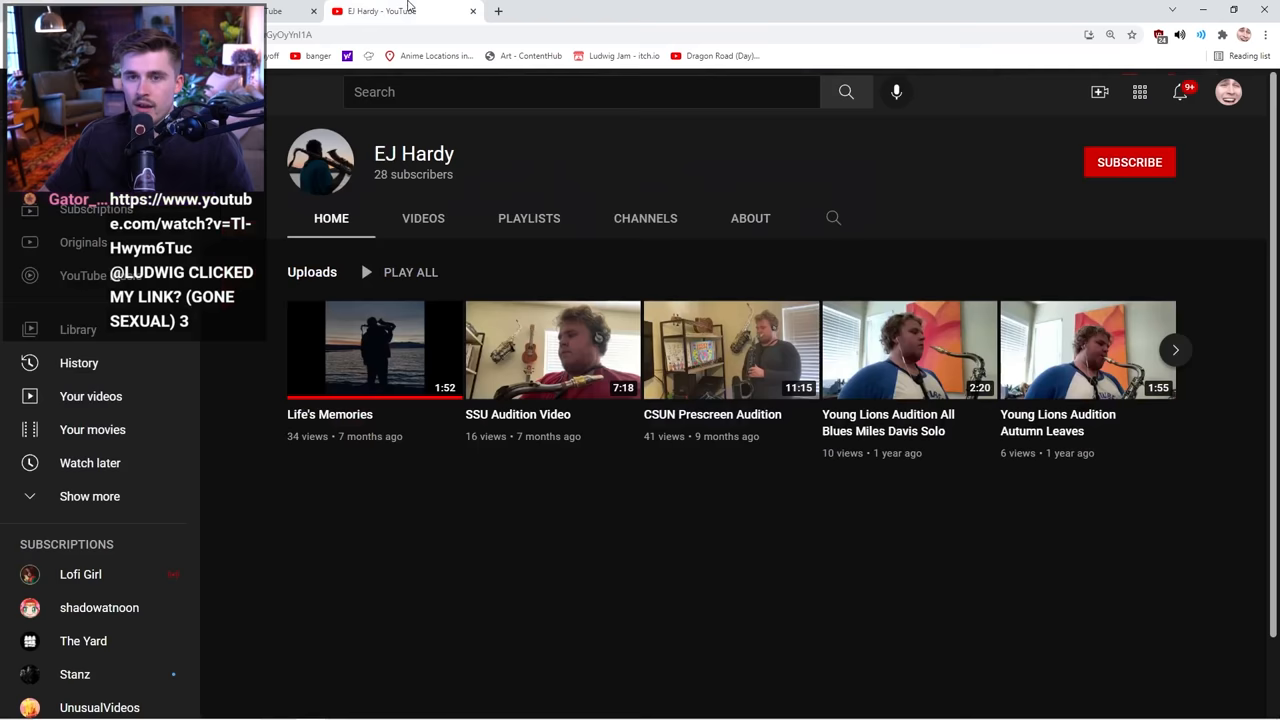
Open EJ Hardy's 'Life's Memories' video from his channel uploads.
click(270, 11)
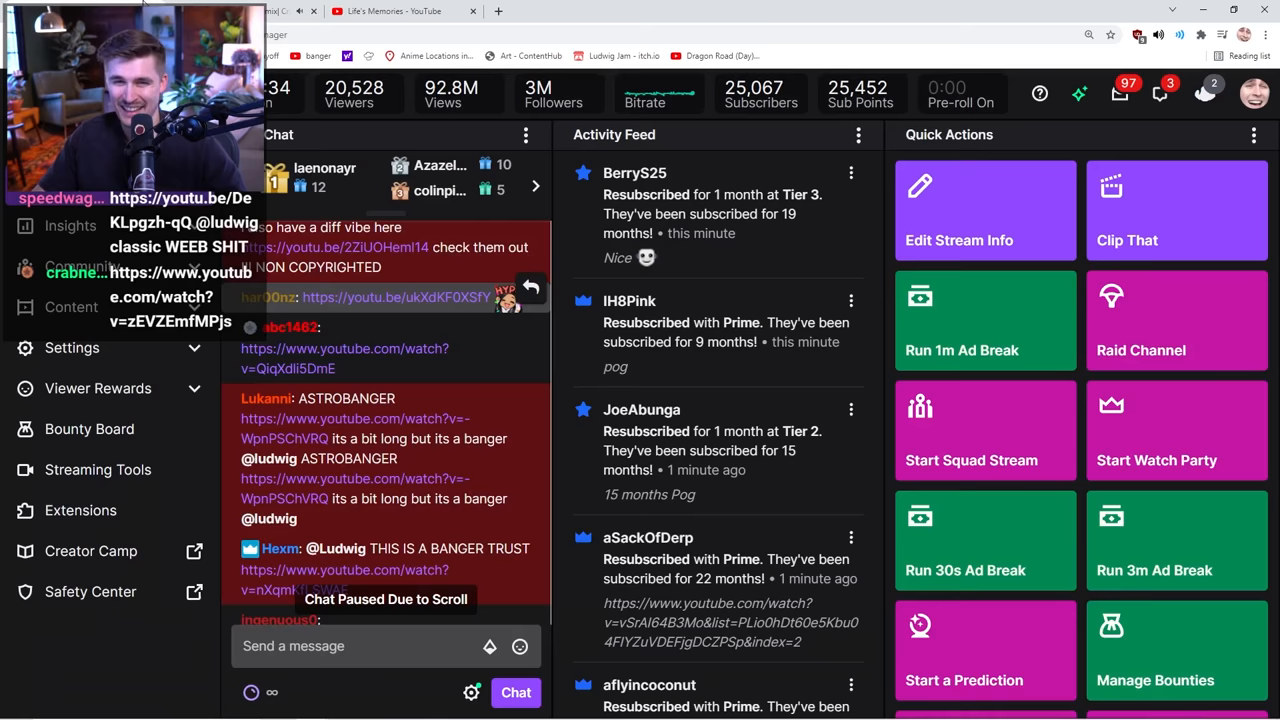
Preview the 'Can I pet that Dog Remix' details, then check the 65.8% yes poll.
click(420, 11)
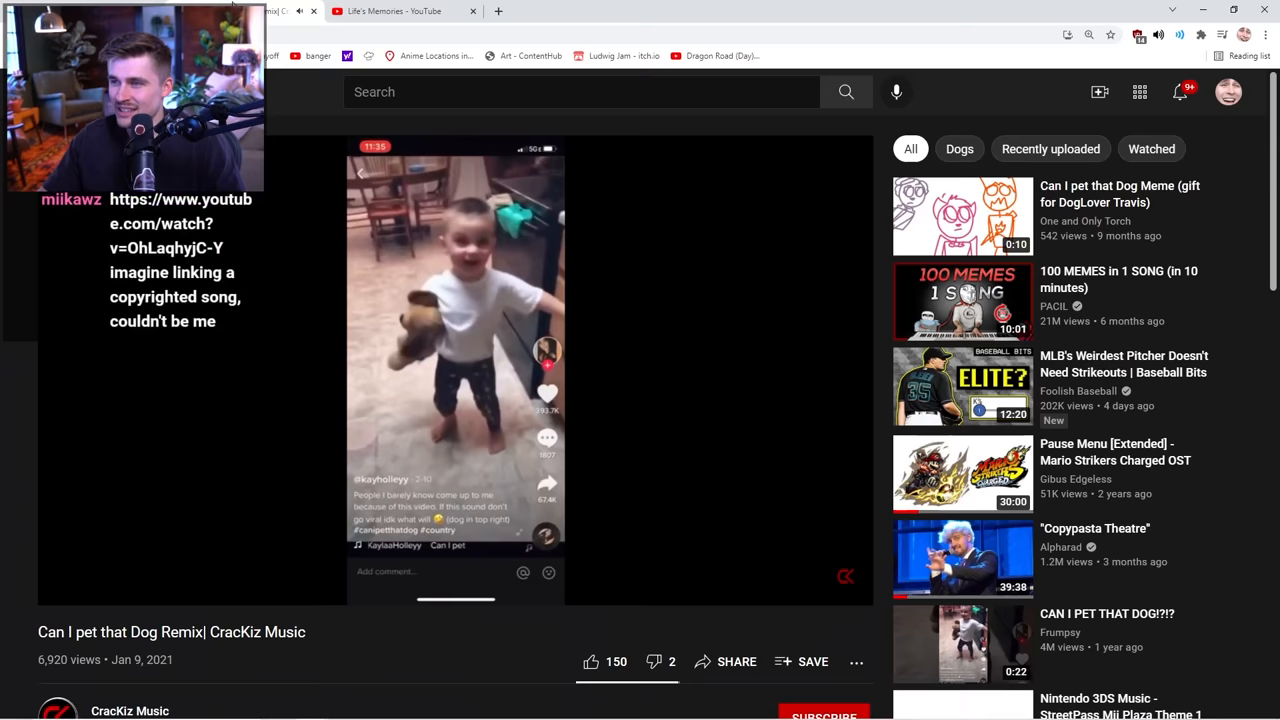
scroll(down, 3)
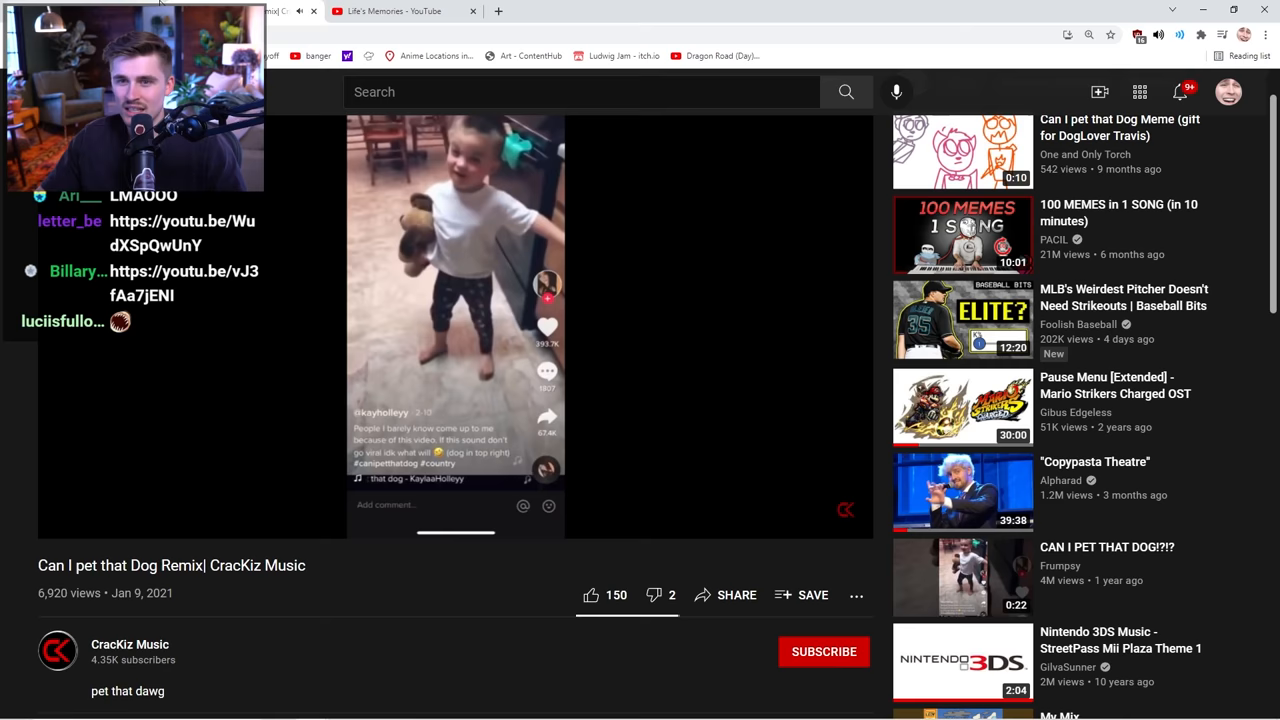
click(283, 11)
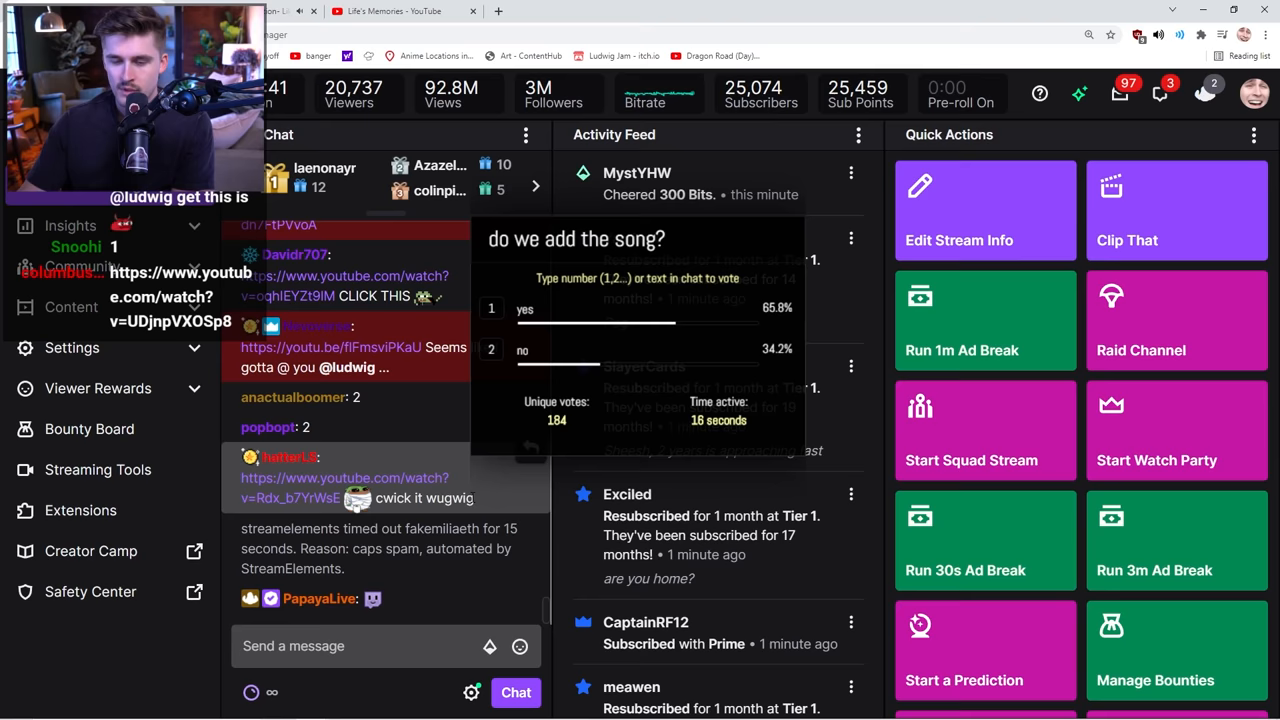
Browse chat's song links and search YouTube for 'yung bae'.
click(410, 11)
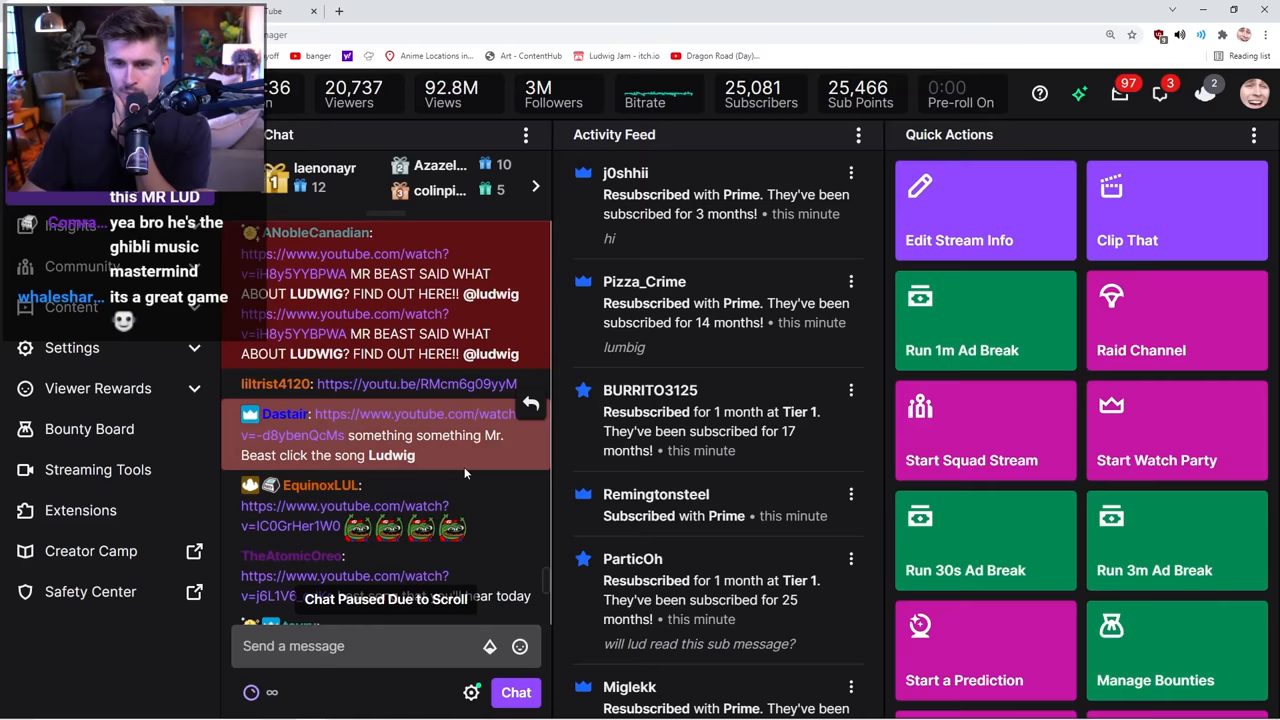
mouse_move(340, 338)
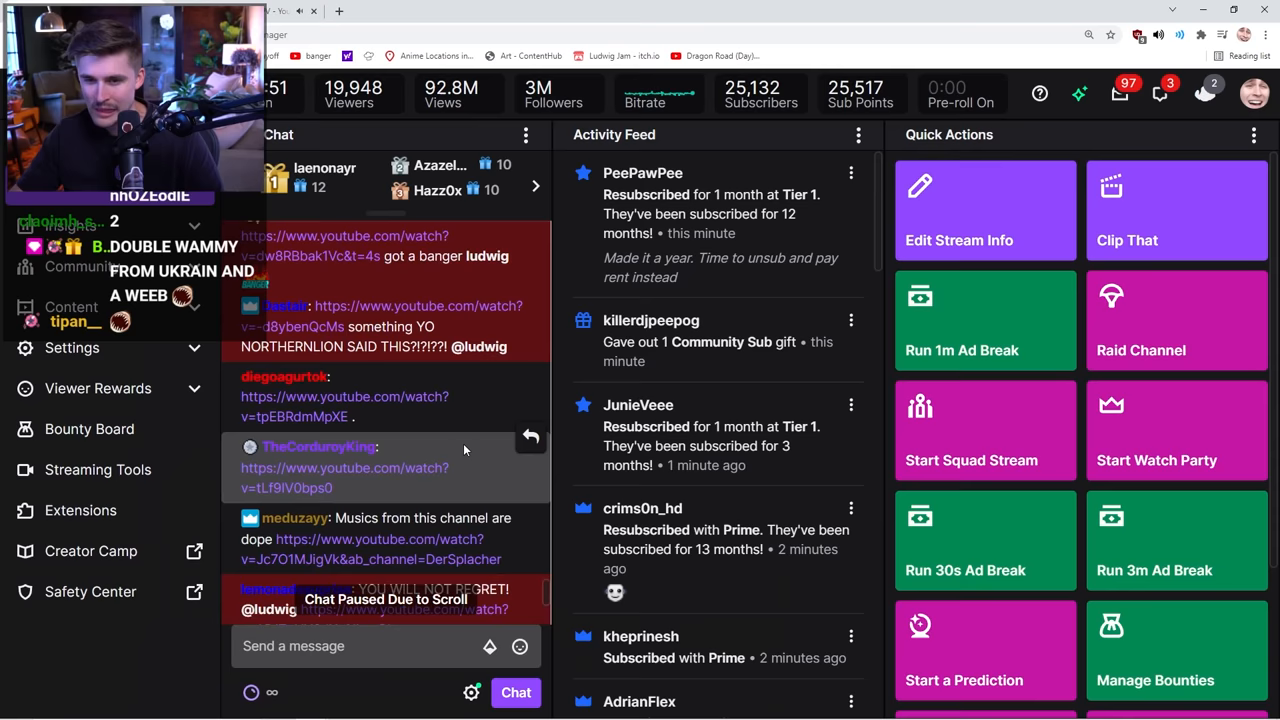
scroll(down, 3)
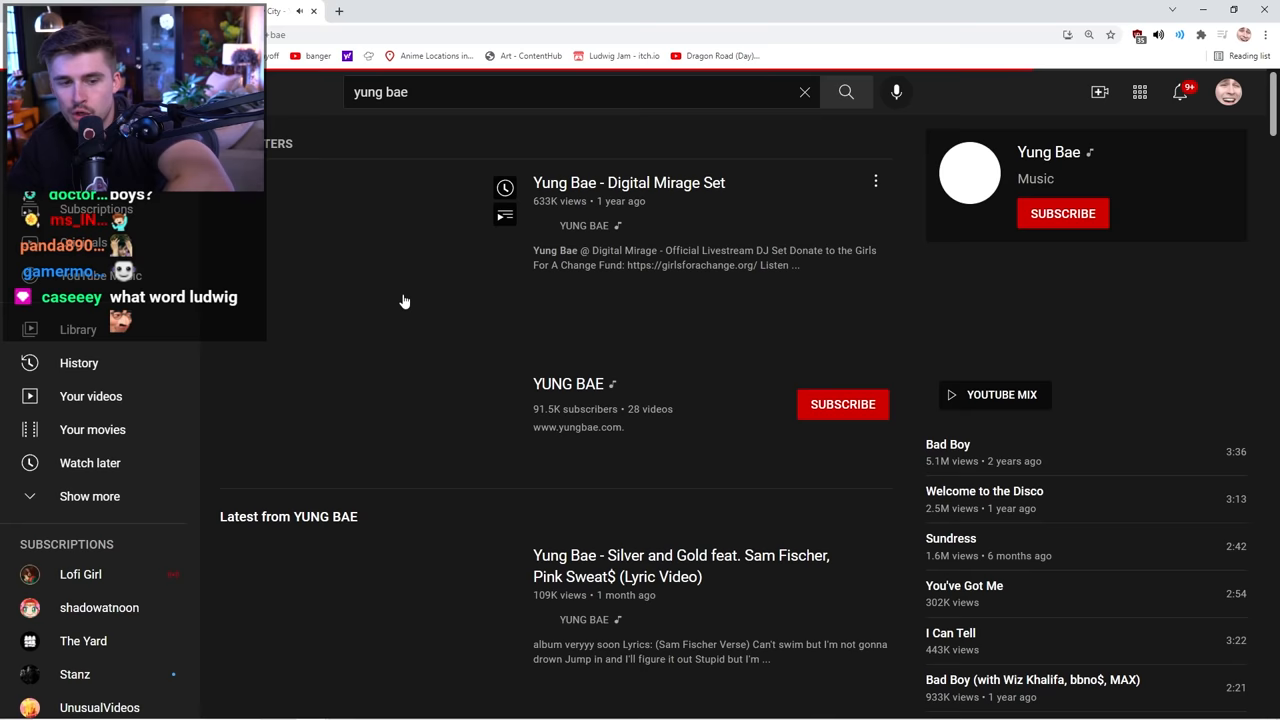
Open Yung Bae's 'I Can Tell' from the results and return to chat.
scroll(down, 3)
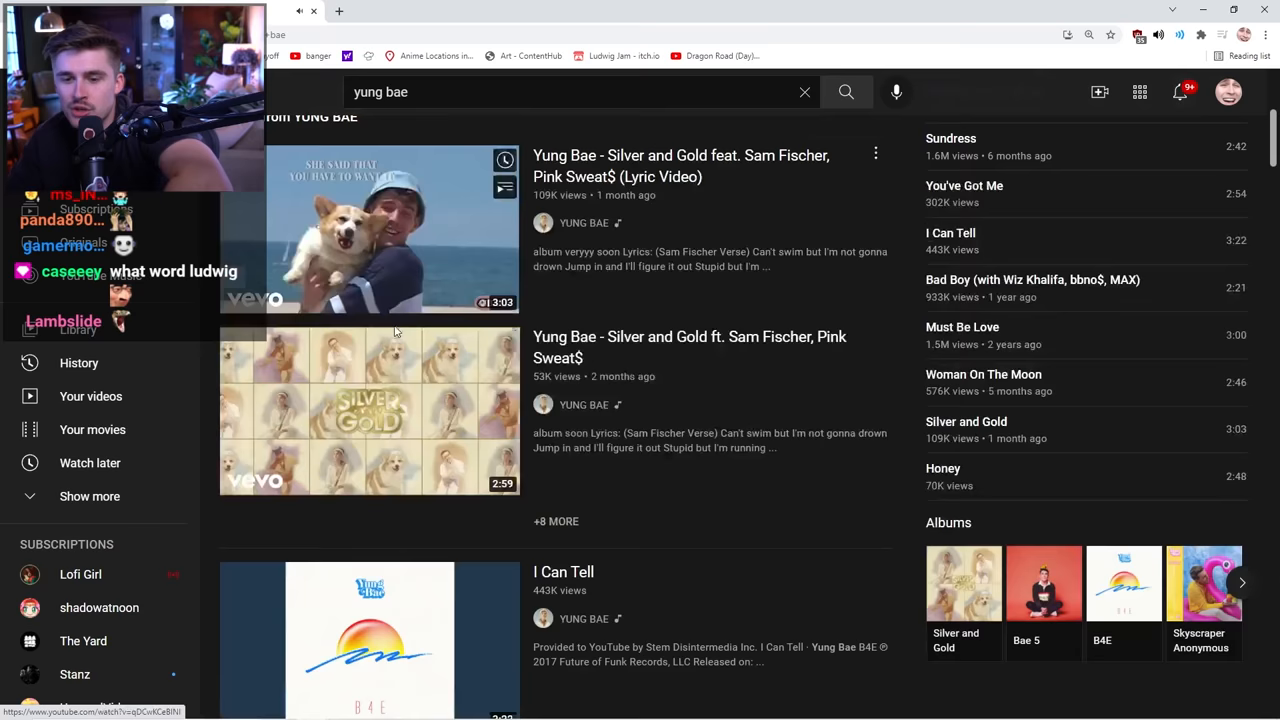
click(369, 645)
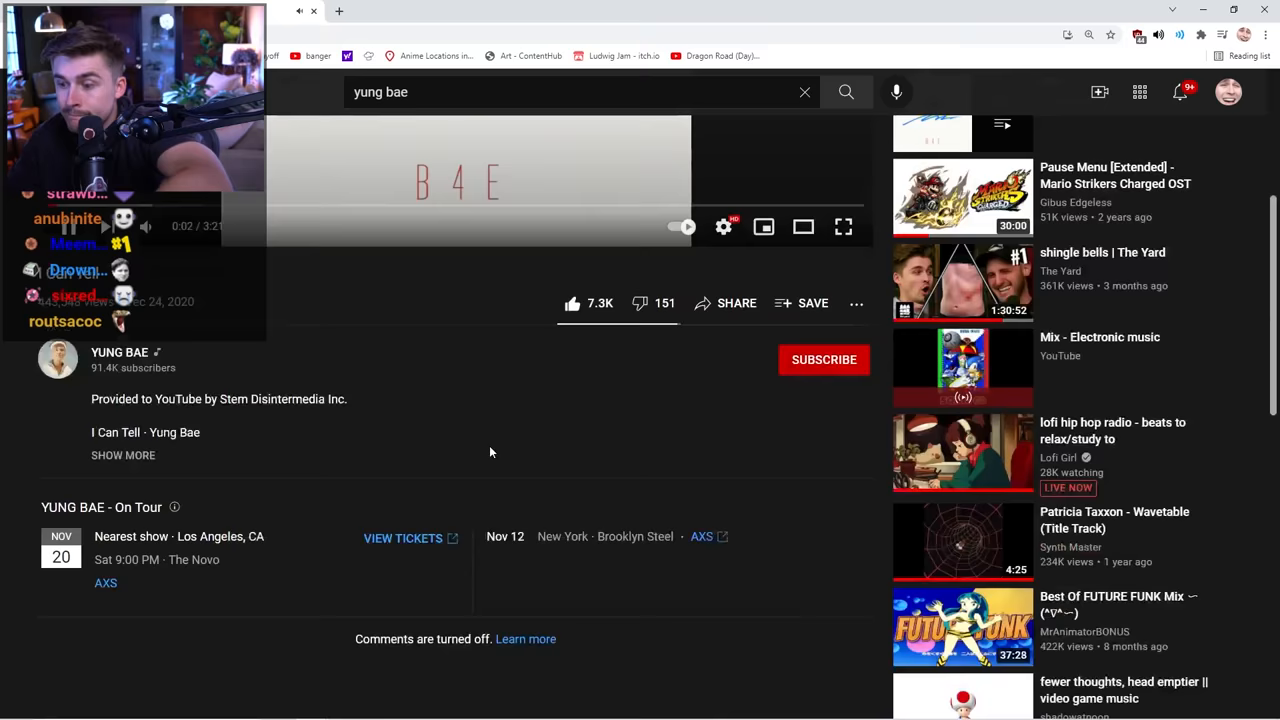
click(291, 11)
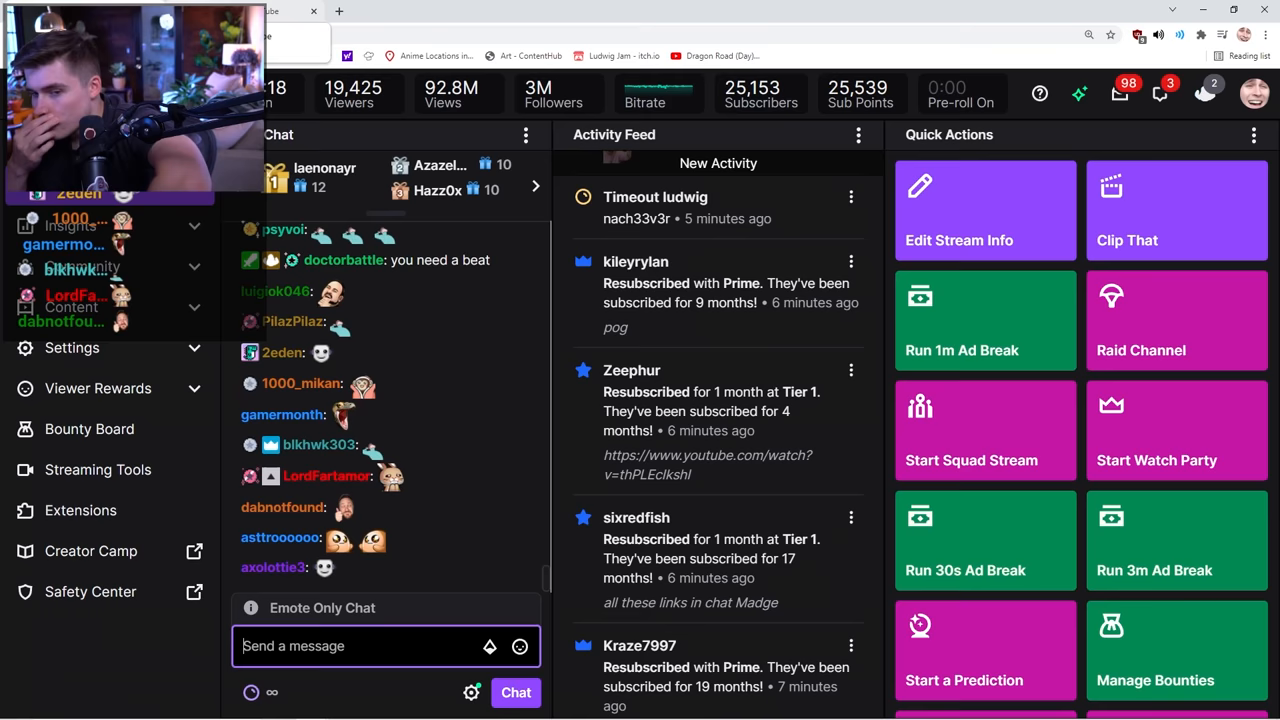
Scroll chat and open leon chang's 'wavelocity' from a viewer's link.
scroll(down, 3)
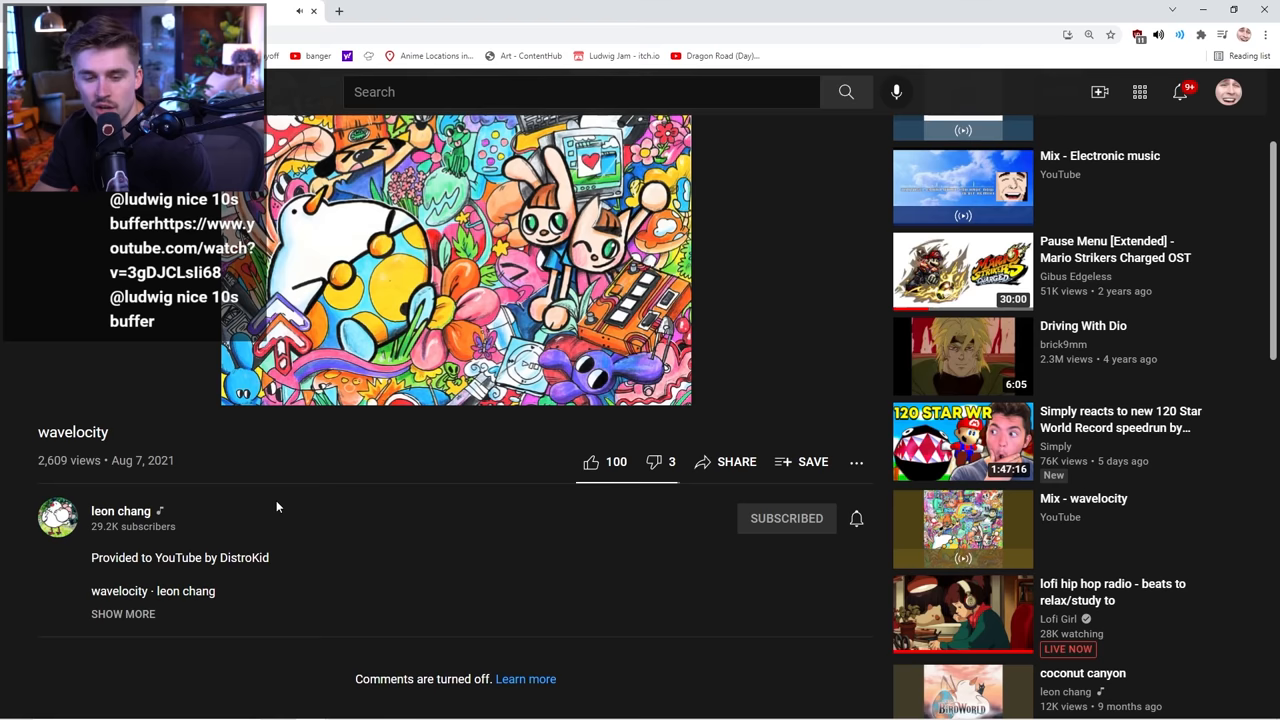
Add the wavelocity video to SEASON 7 PLAYLIST through the Save to dialog.
click(801, 462)
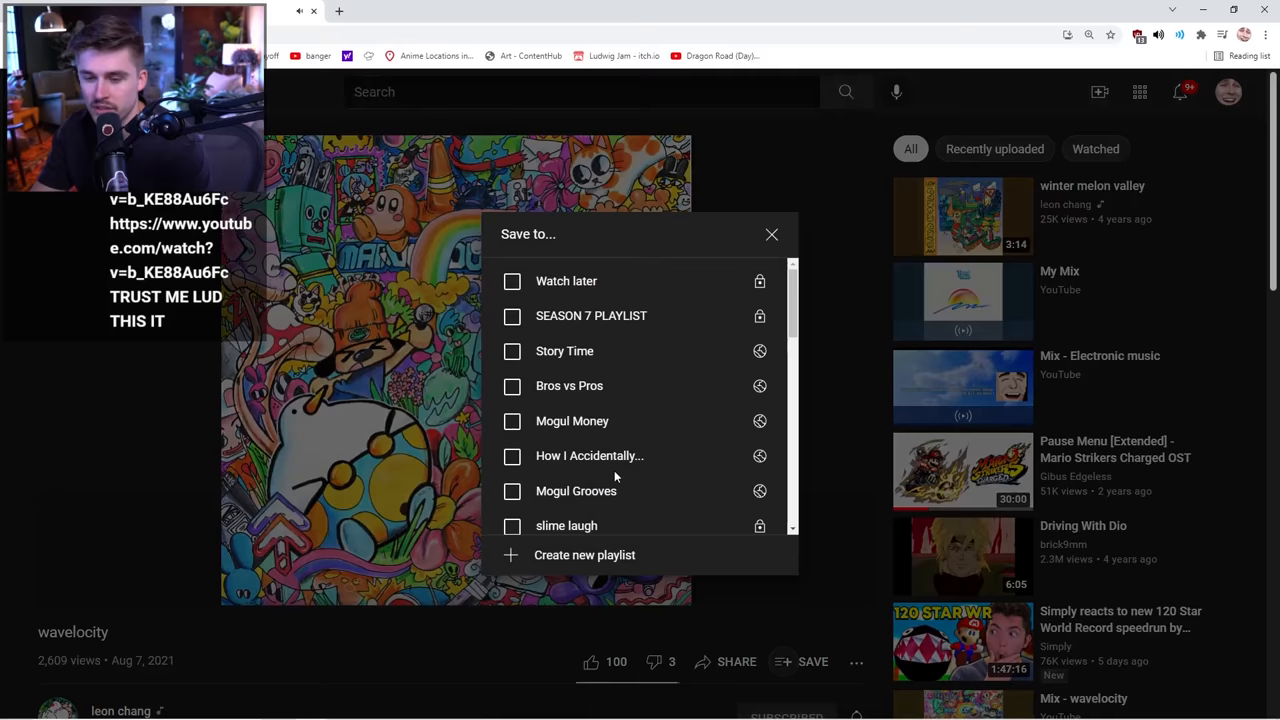
click(771, 234)
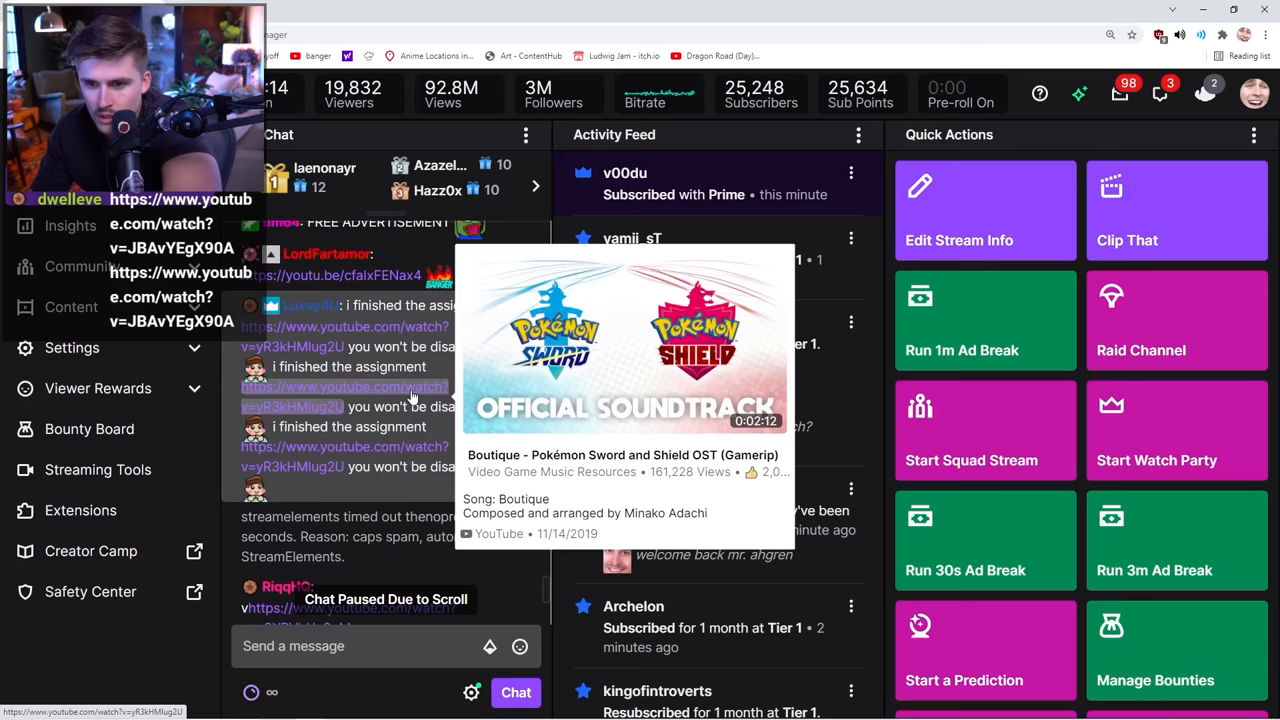
Open the chat-suggested link for 'Boutique - Pokémon Sword and Shield OST' on YouTube.
click(623, 340)
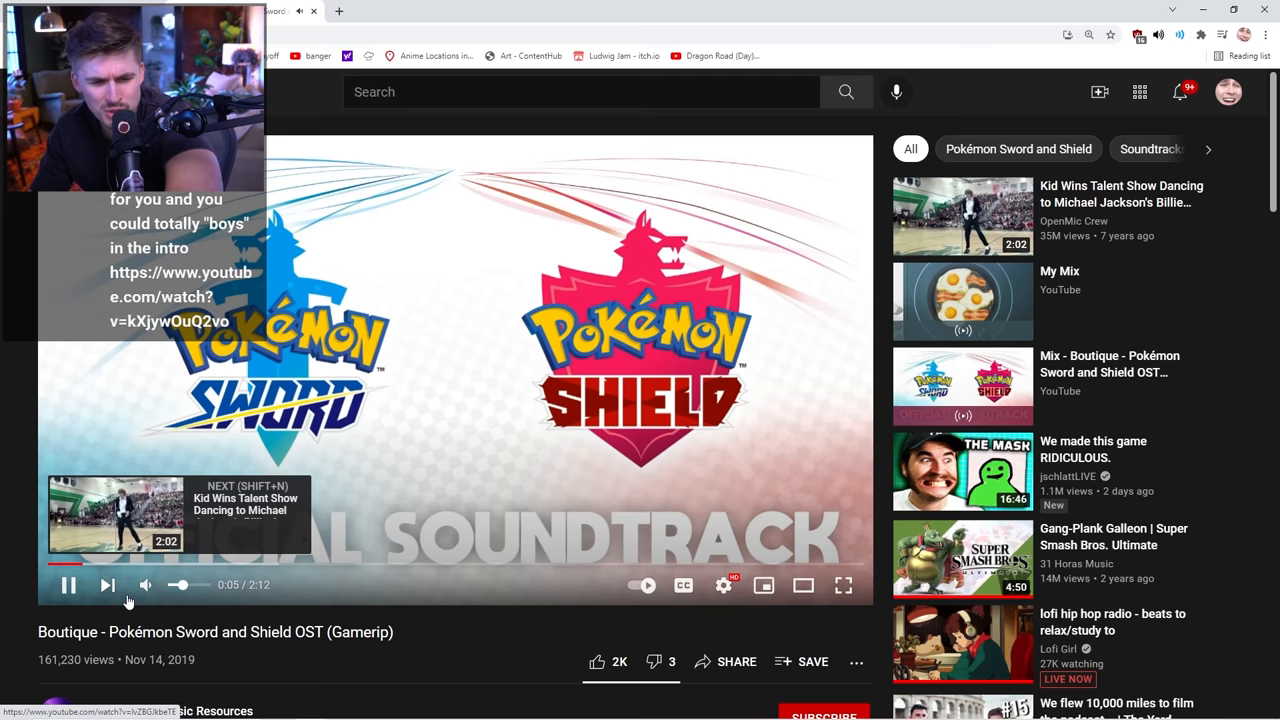
Play Club Penguin's 'Dojo & Puffle Training Area' track, then return to Stream Manager chat.
click(808, 661)
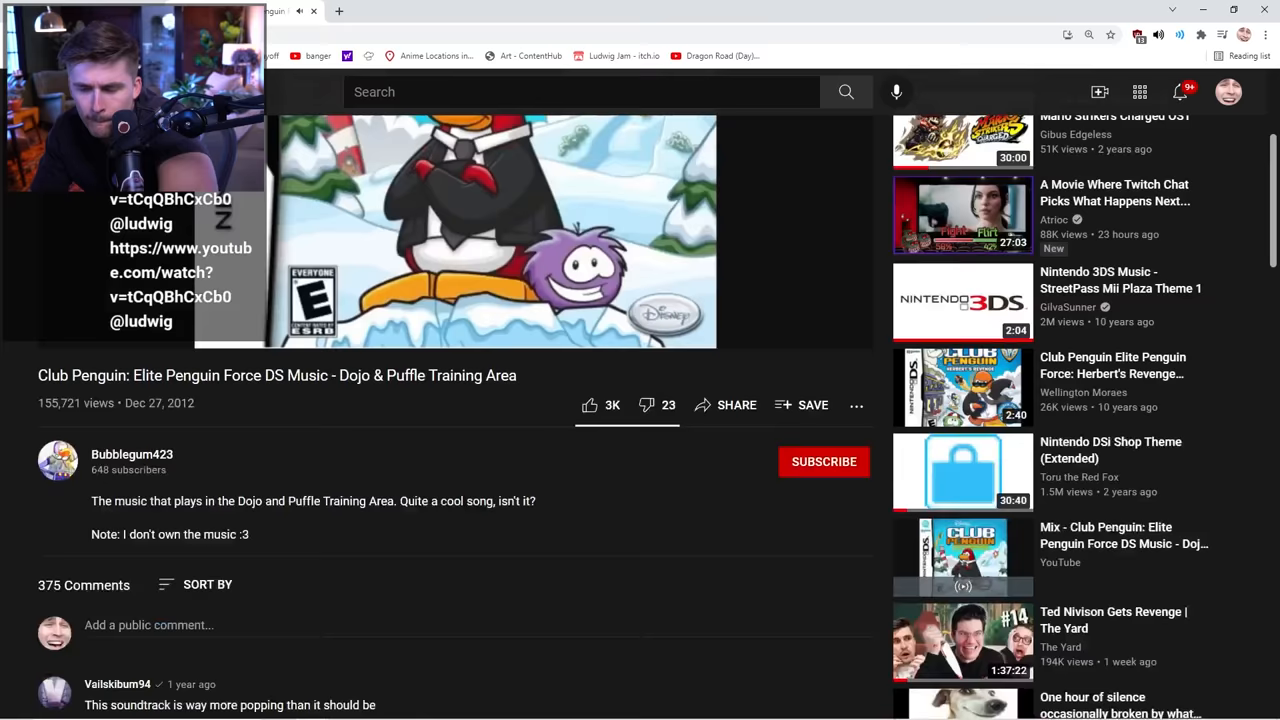
click(280, 11)
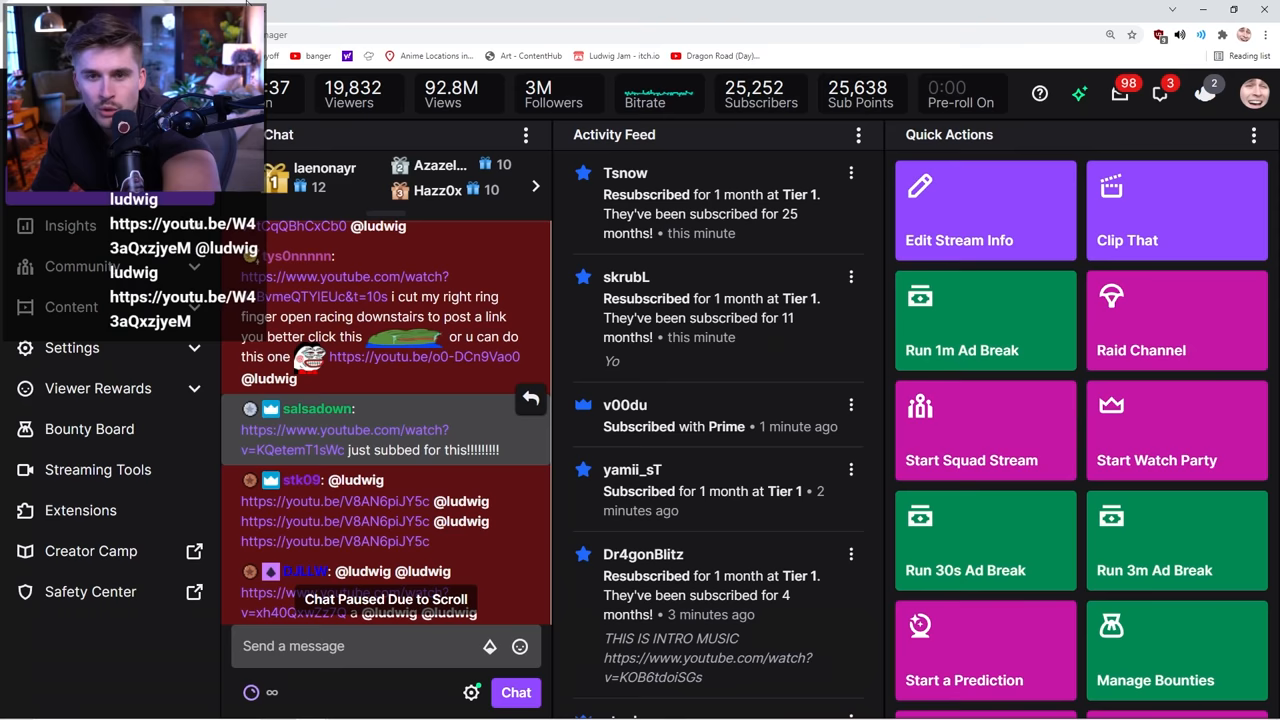
mouse_move(345, 430)
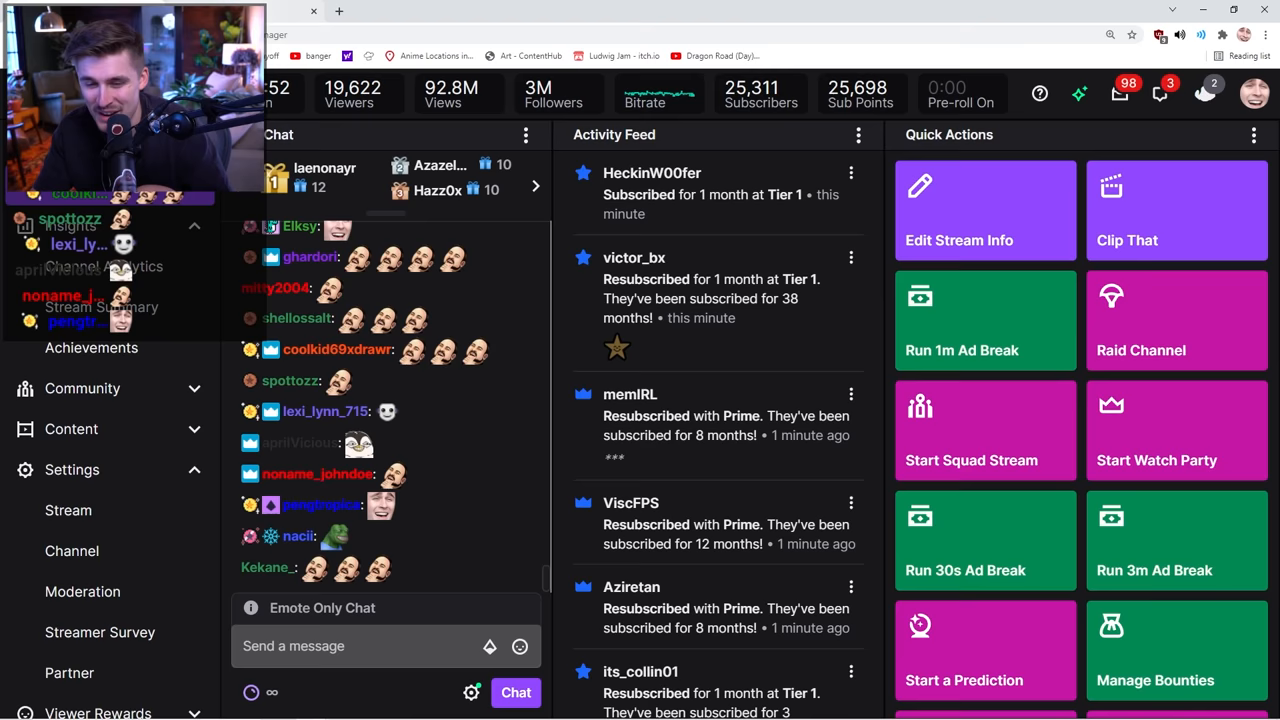
Switch to the YouTube tab and open a new blank browser tab.
click(290, 8)
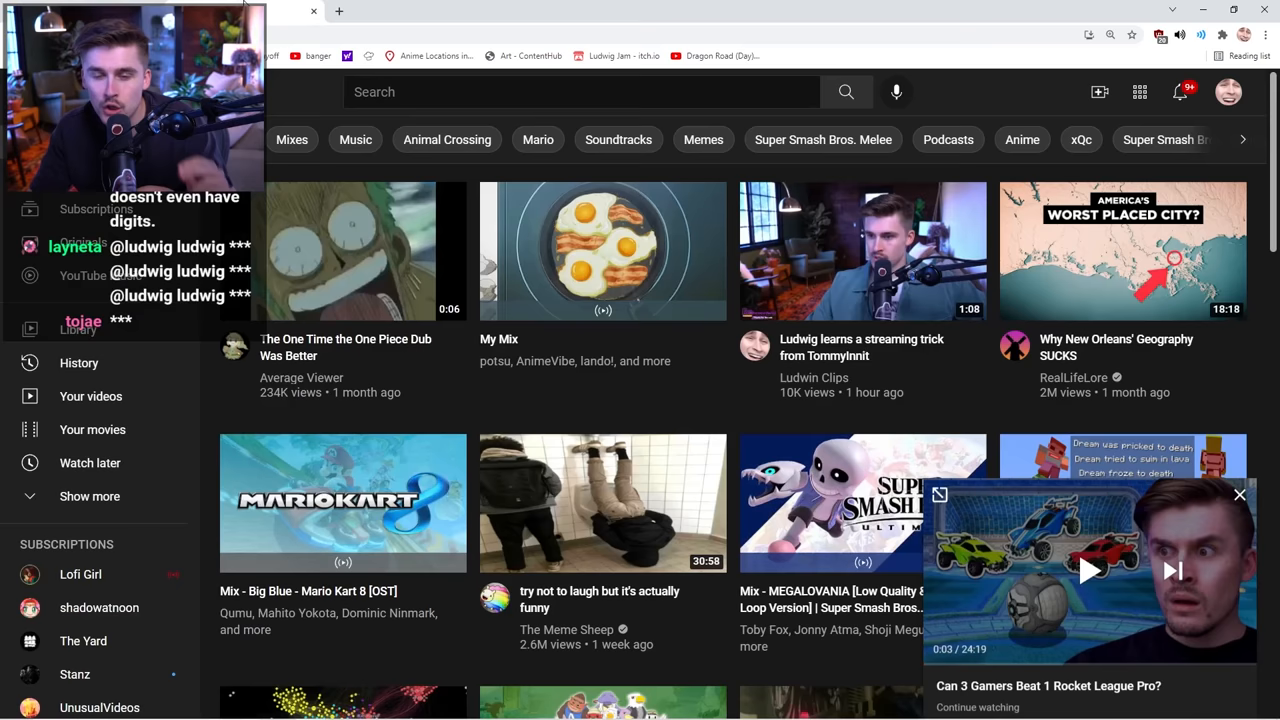
click(342, 11)
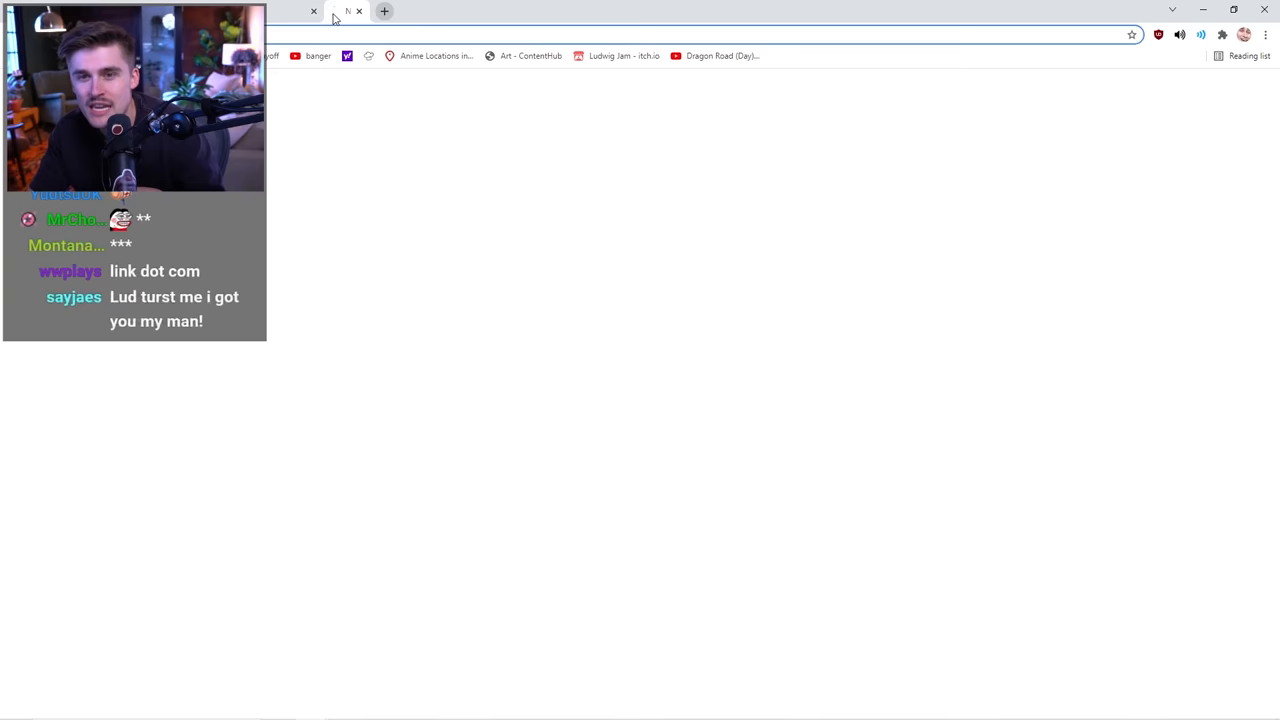
Start a Nightbot keyword giveaway with keyword 'ludwig, i have that. I promise. In fact'.
click(340, 11)
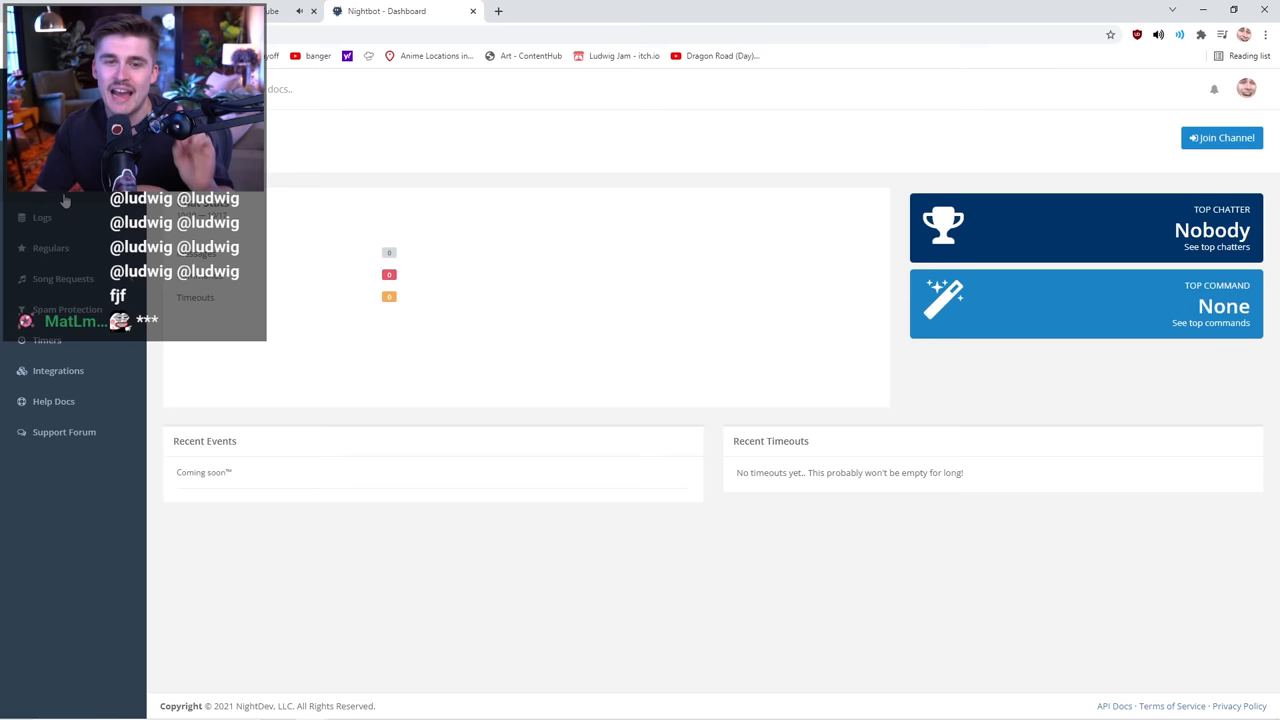
click(273, 11)
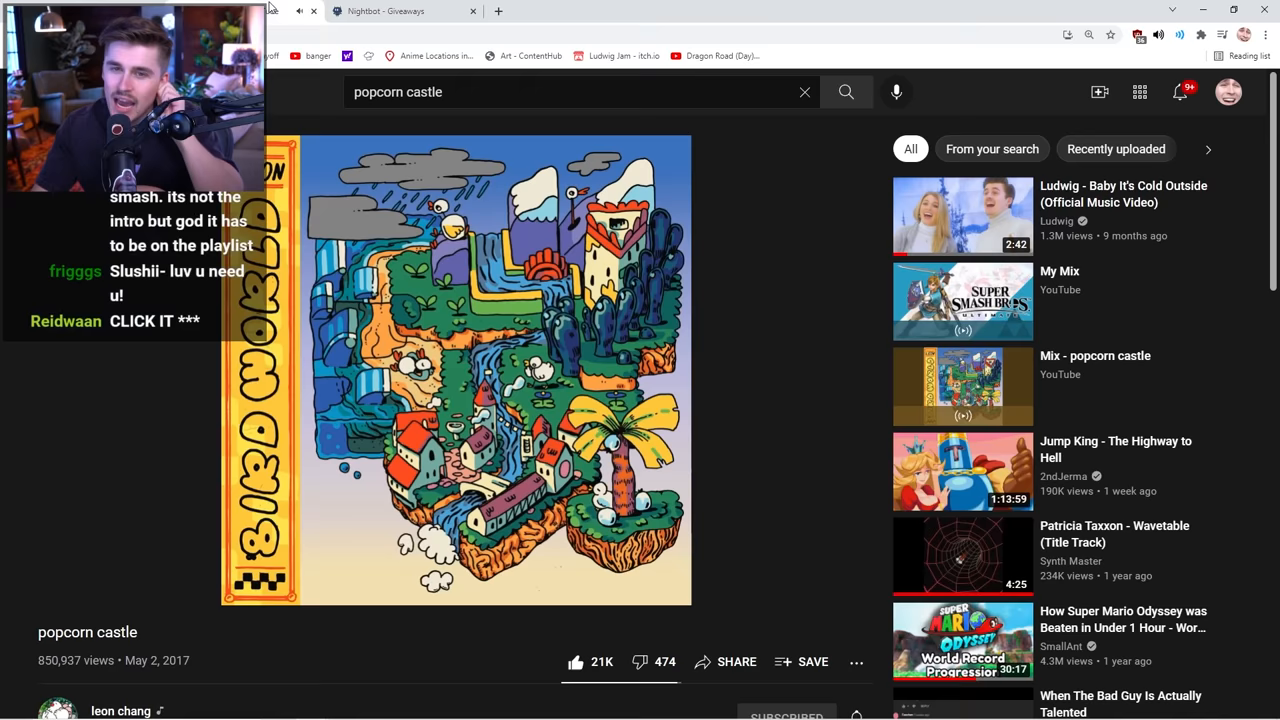
click(400, 11)
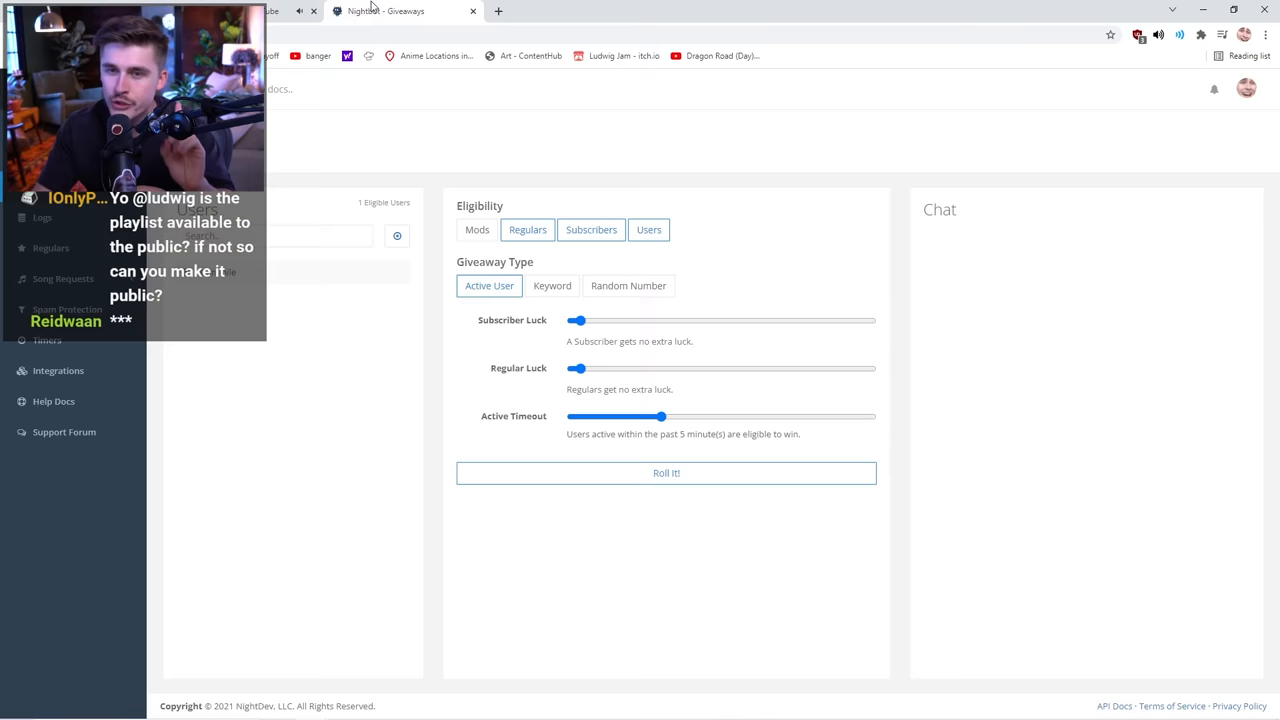
click(552, 285)
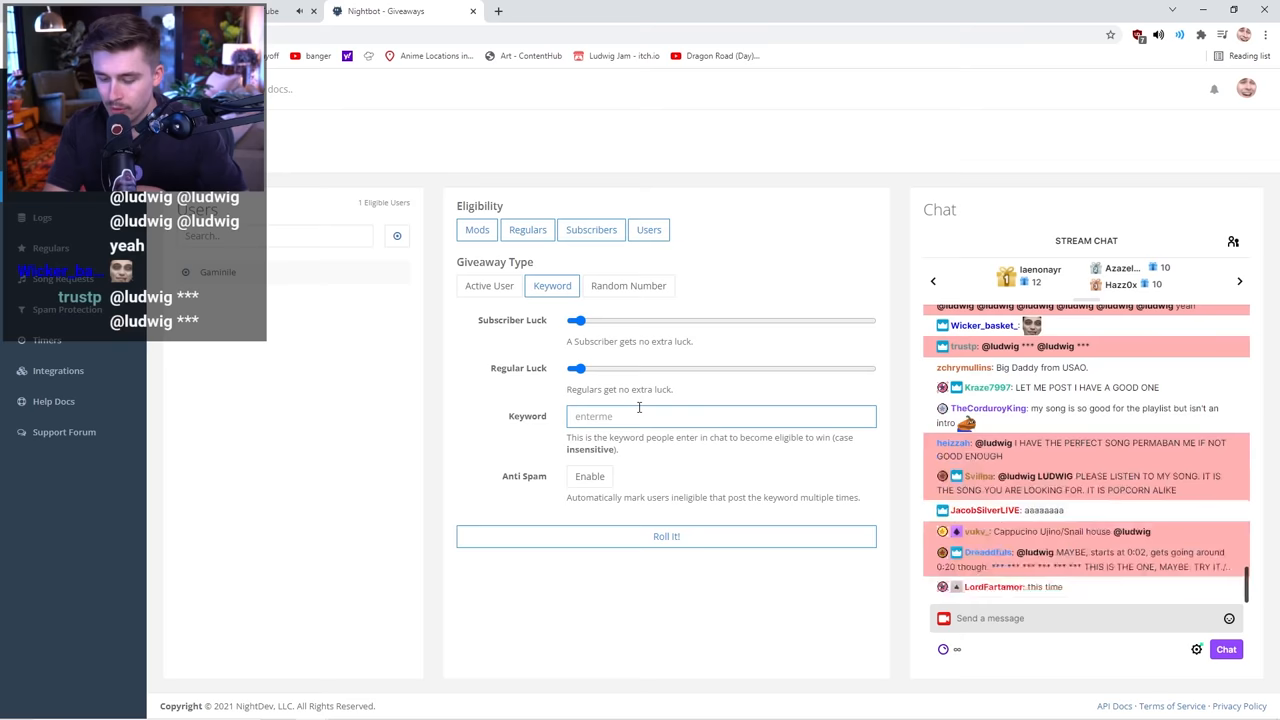
text(ludwig, i have that. I promise. In fact)
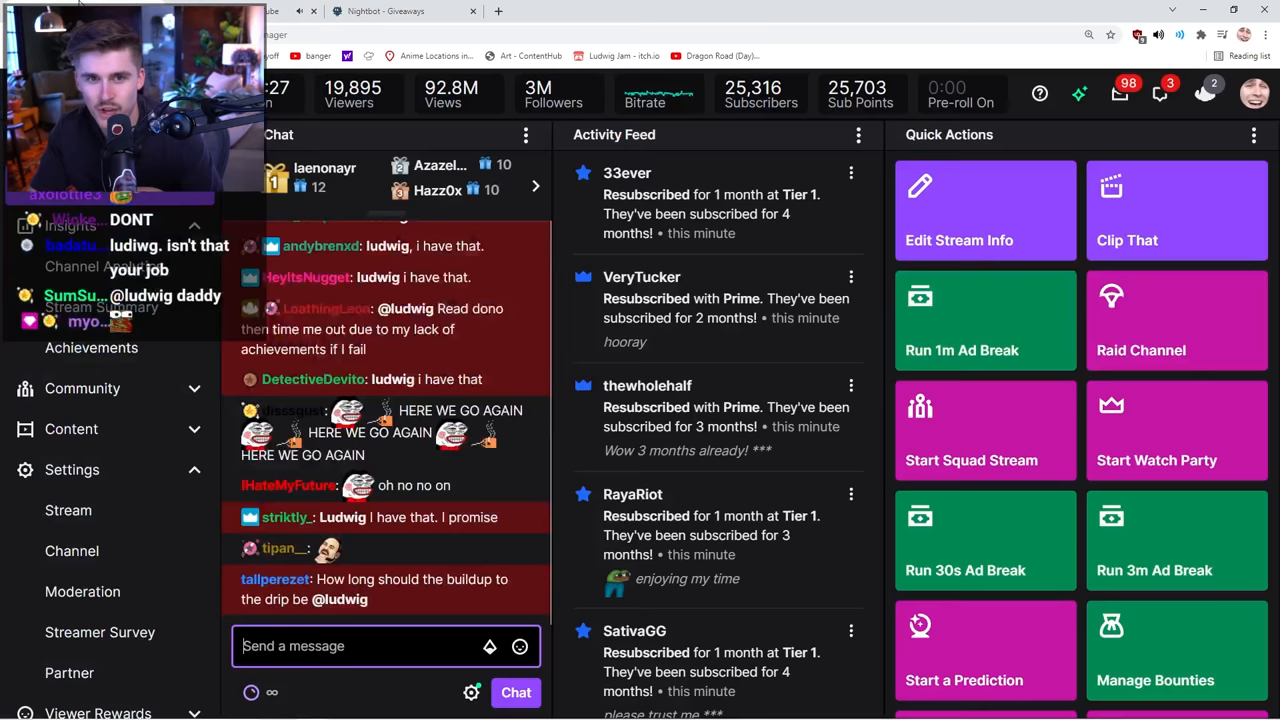
click(280, 12)
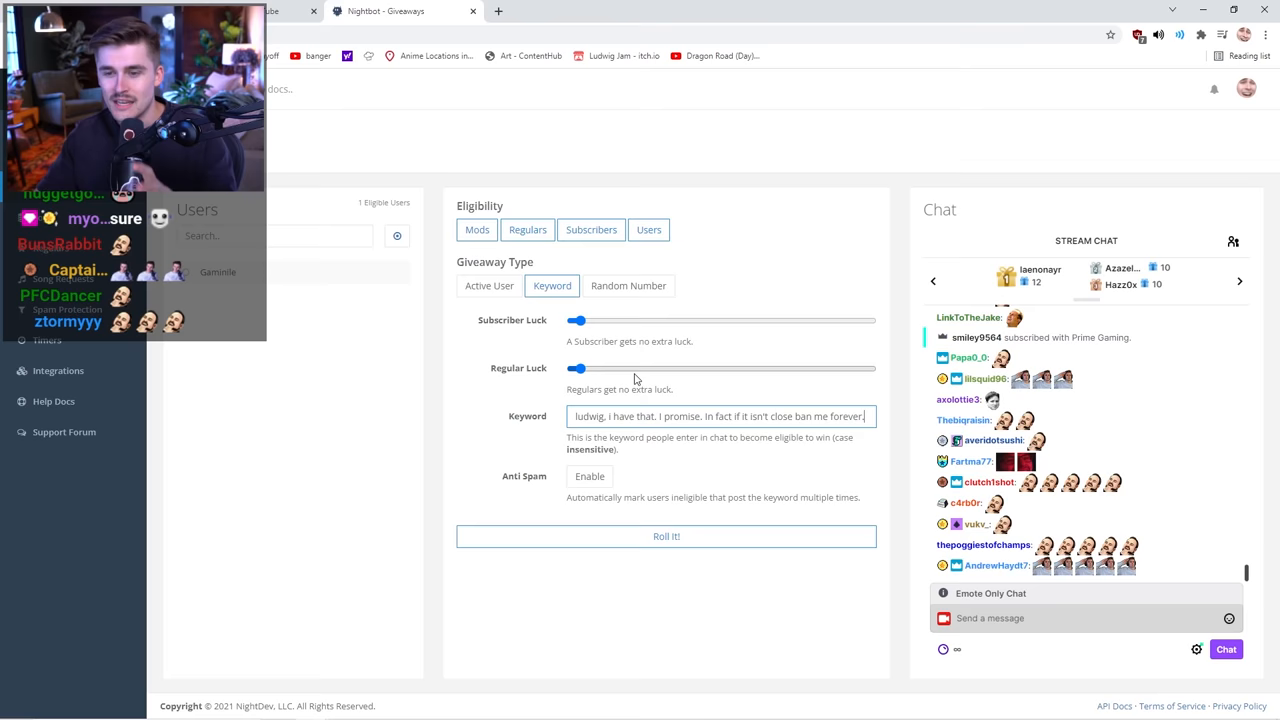
Change the keyword to 'I HAVE THE INTRO SONG, IF NOT STRIKE ME DOWN' and roll, drawing RoshamBoBo.
text(I HAVE THE INTRO SONG, IF NOT)
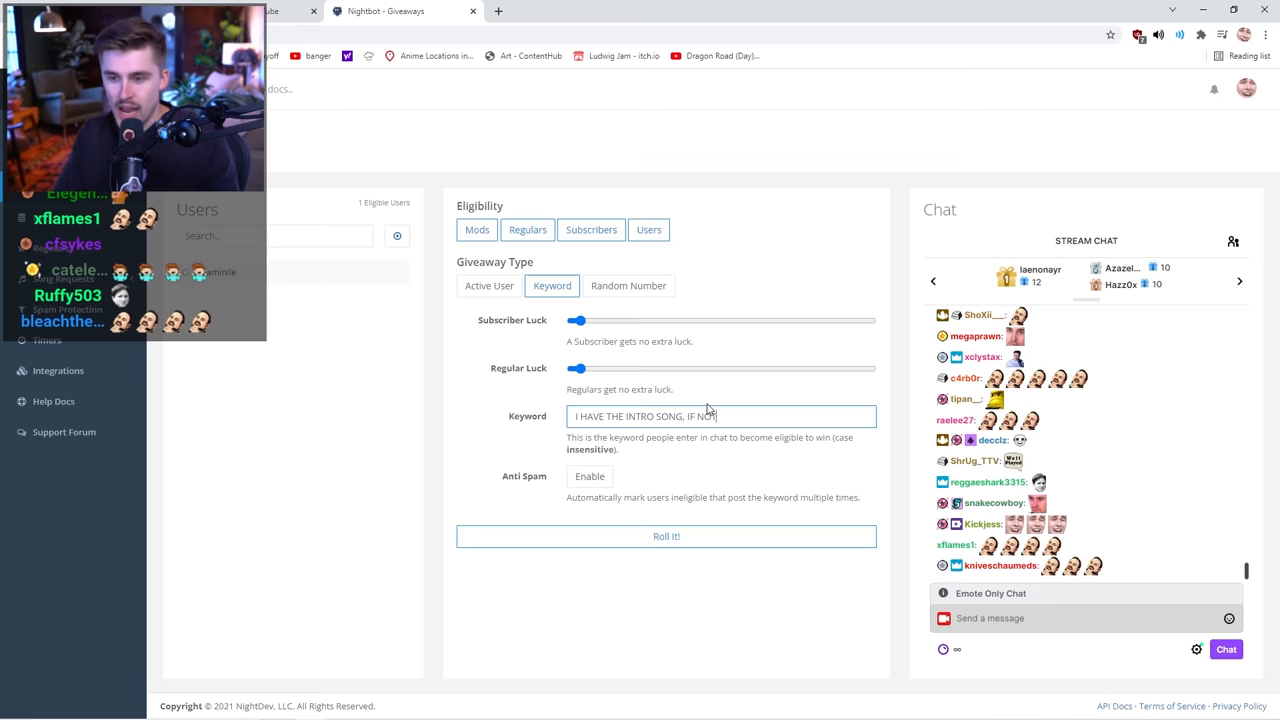
text(STRIKE ME DOWN)
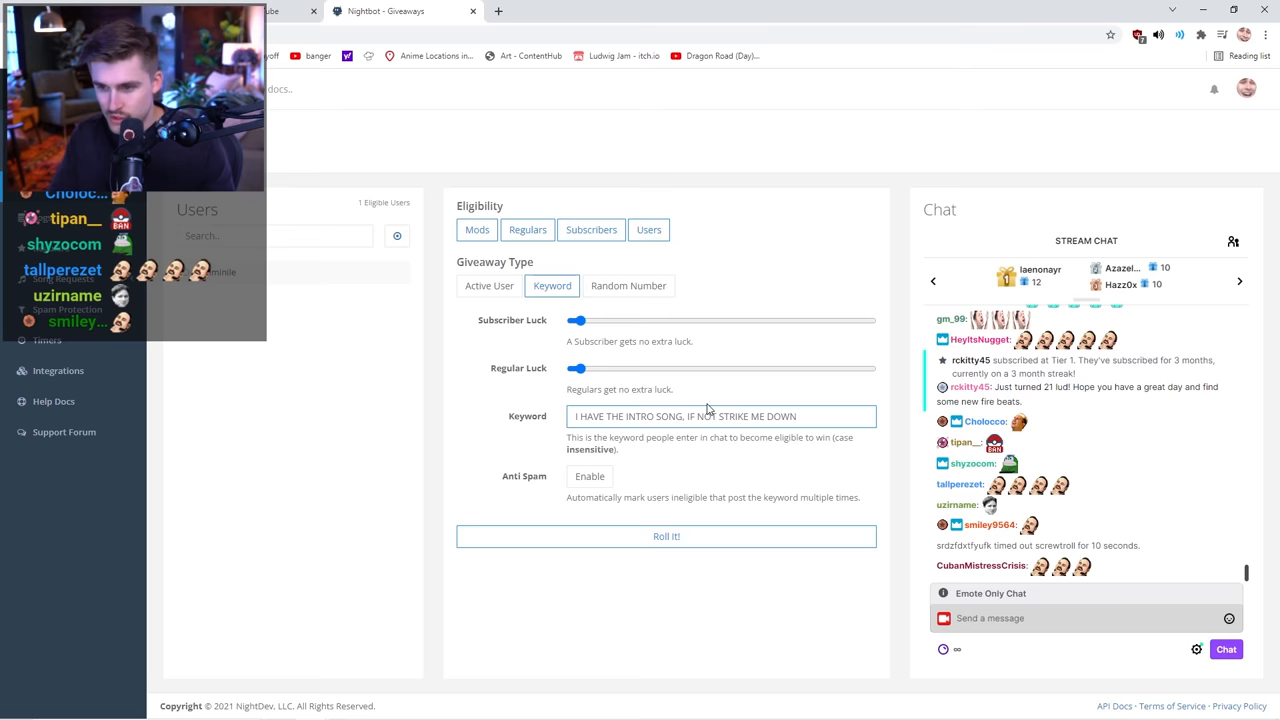
click(666, 536)
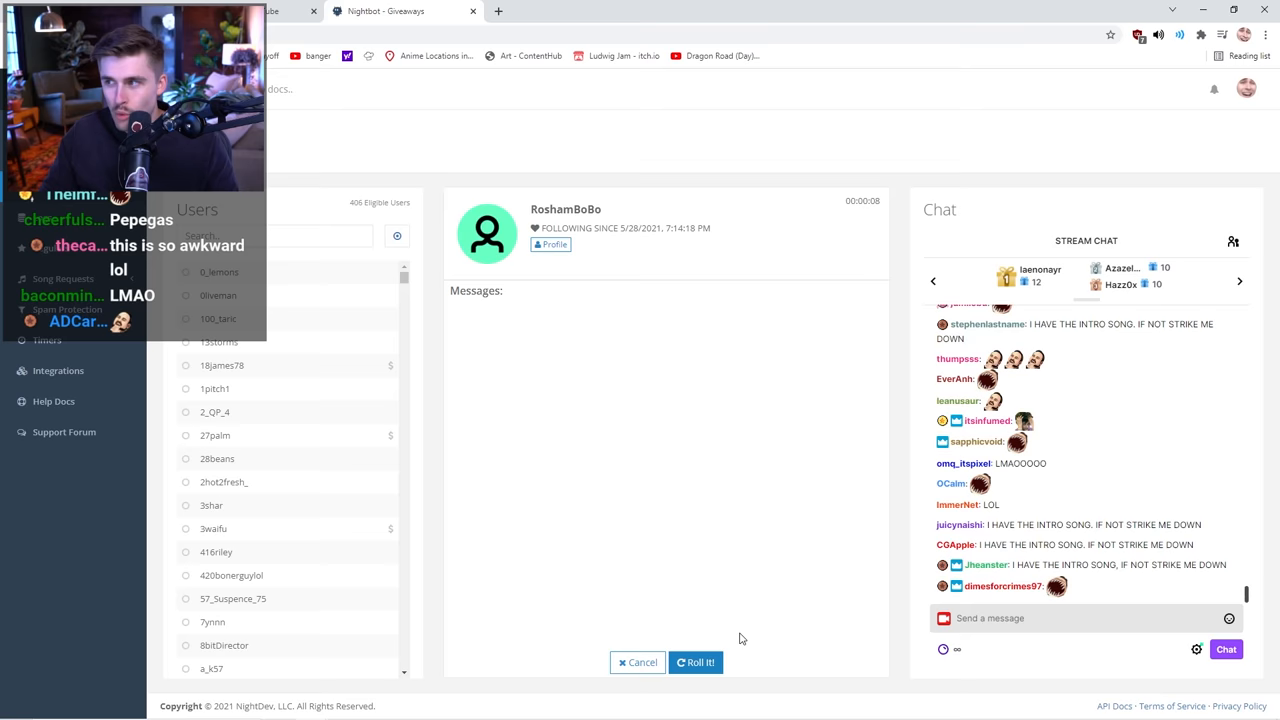
Play RoshamBoBo's 'Gremlins Inc. - Extended theme song', then bring up the playlist video's save options.
click(615, 11)
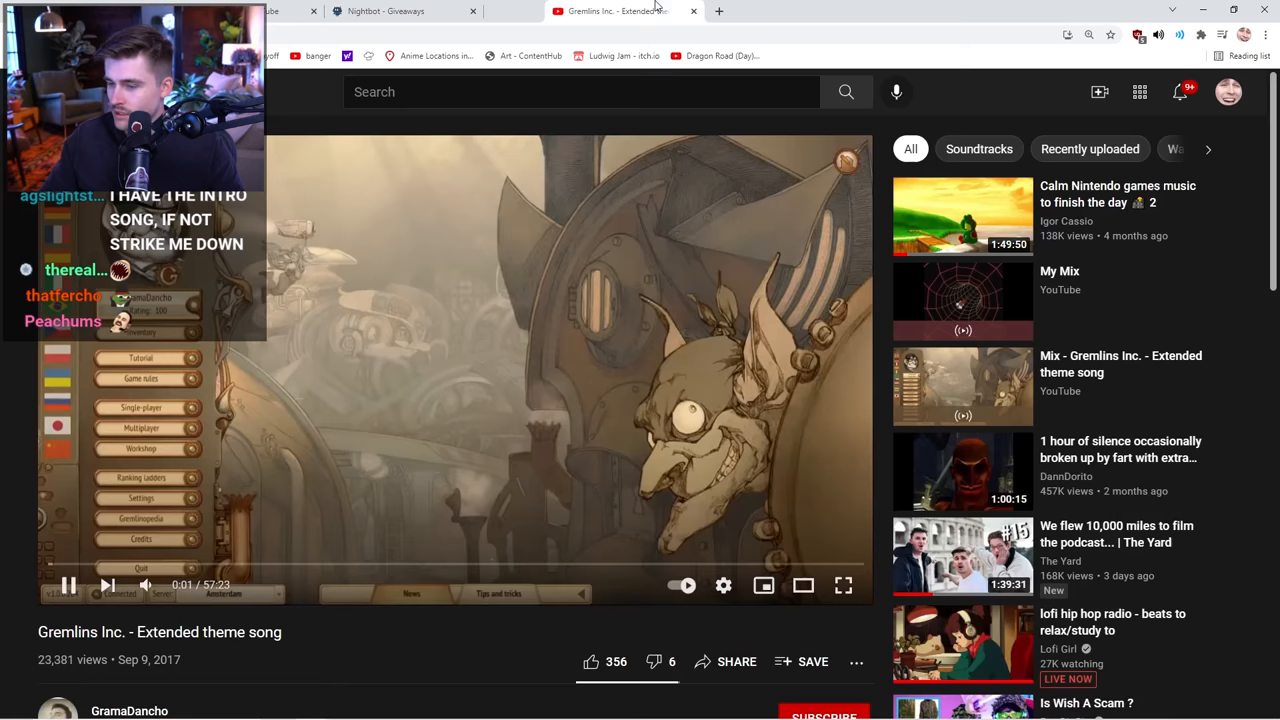
click(395, 11)
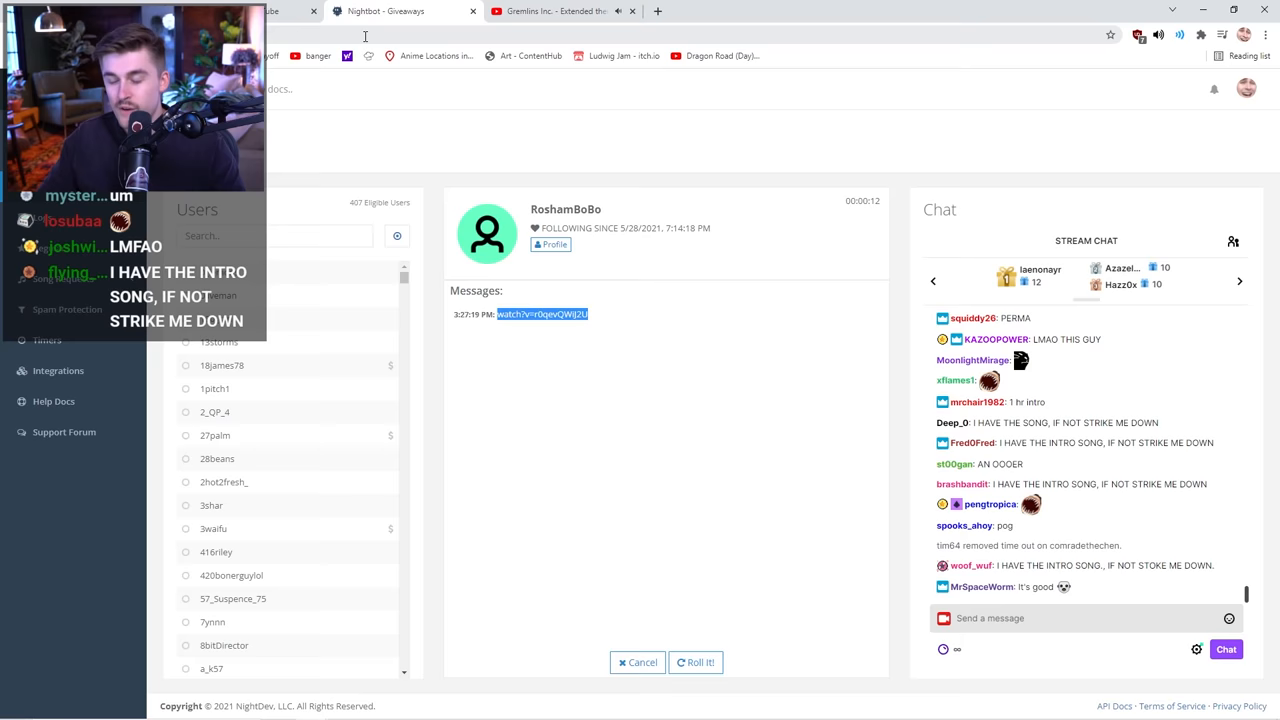
click(555, 11)
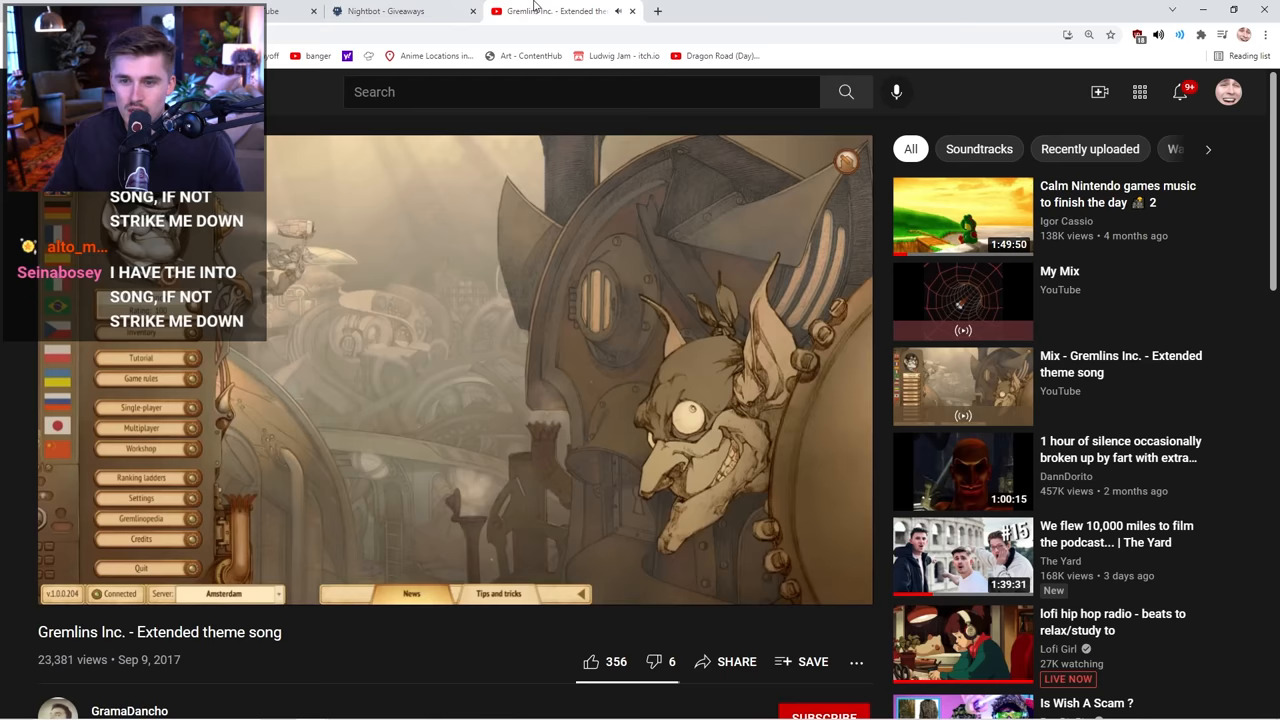
click(390, 11)
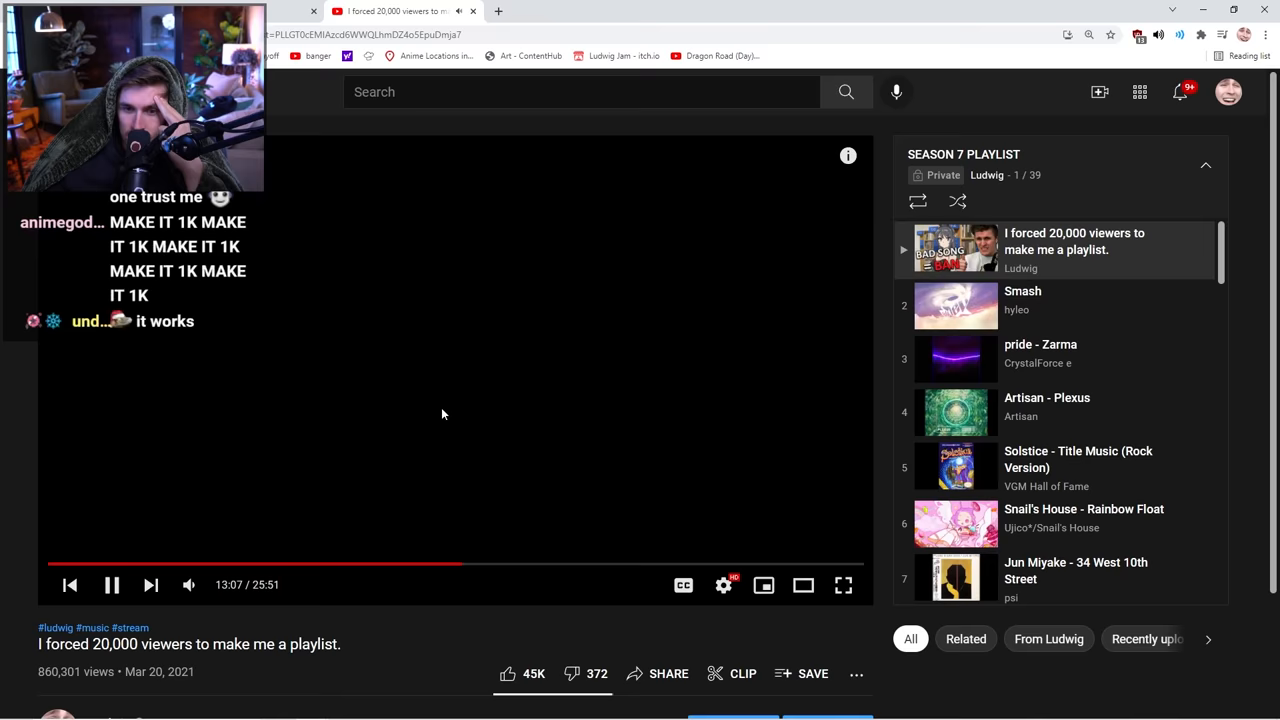
click(812, 673)
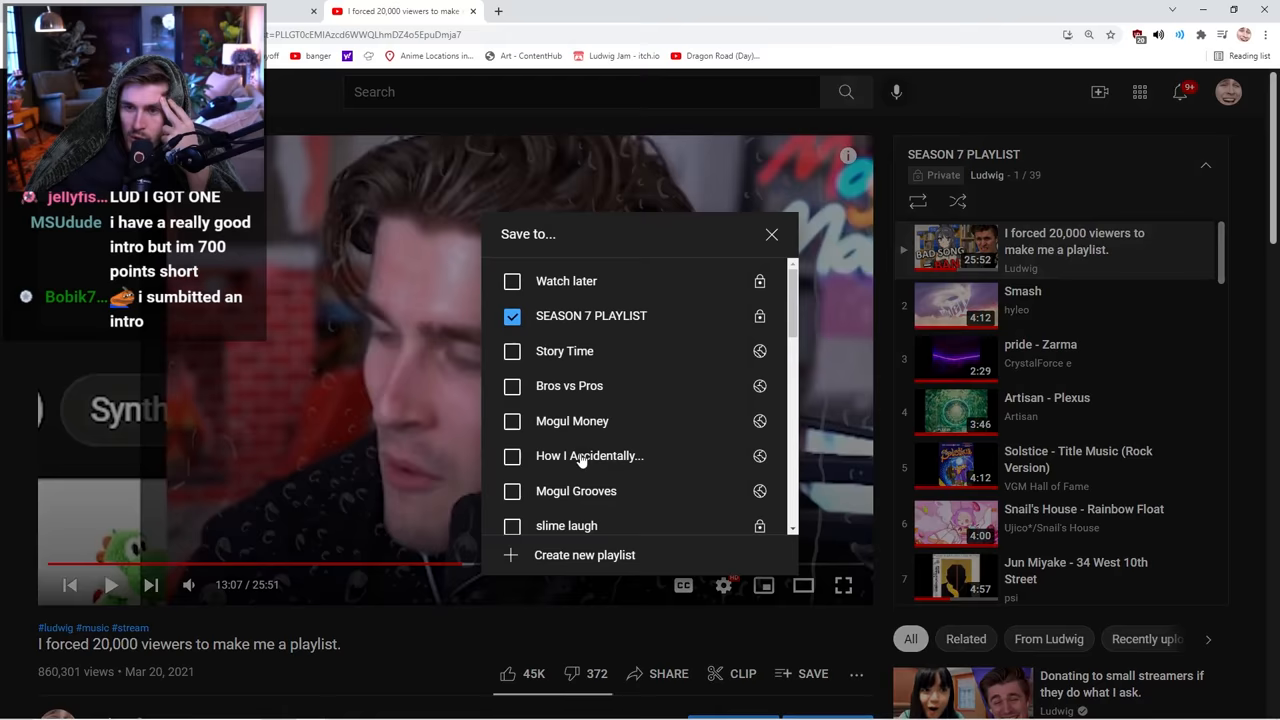